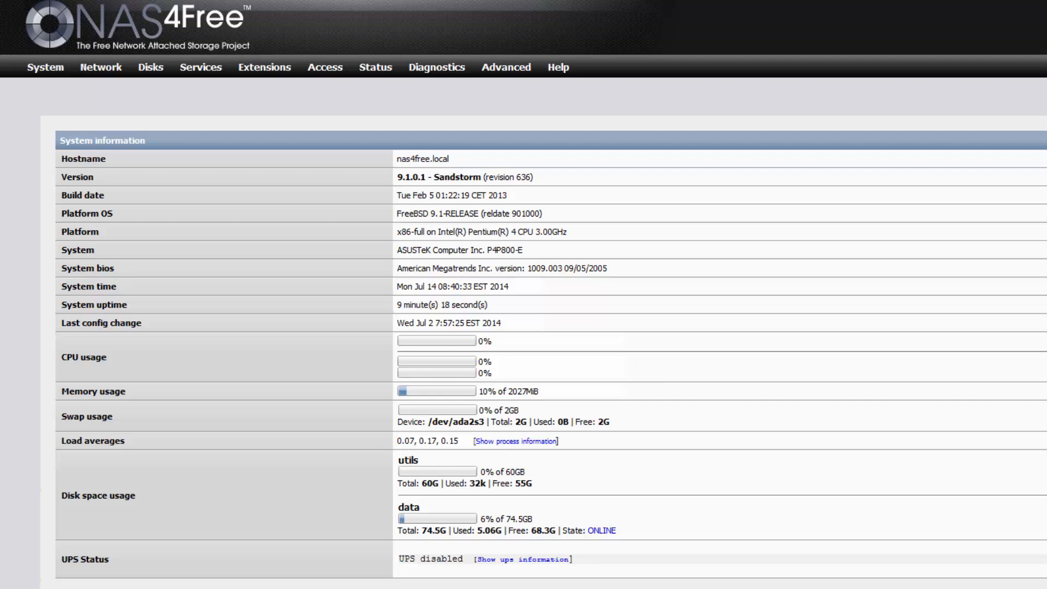
pyautogui.moveTo(782, 518)
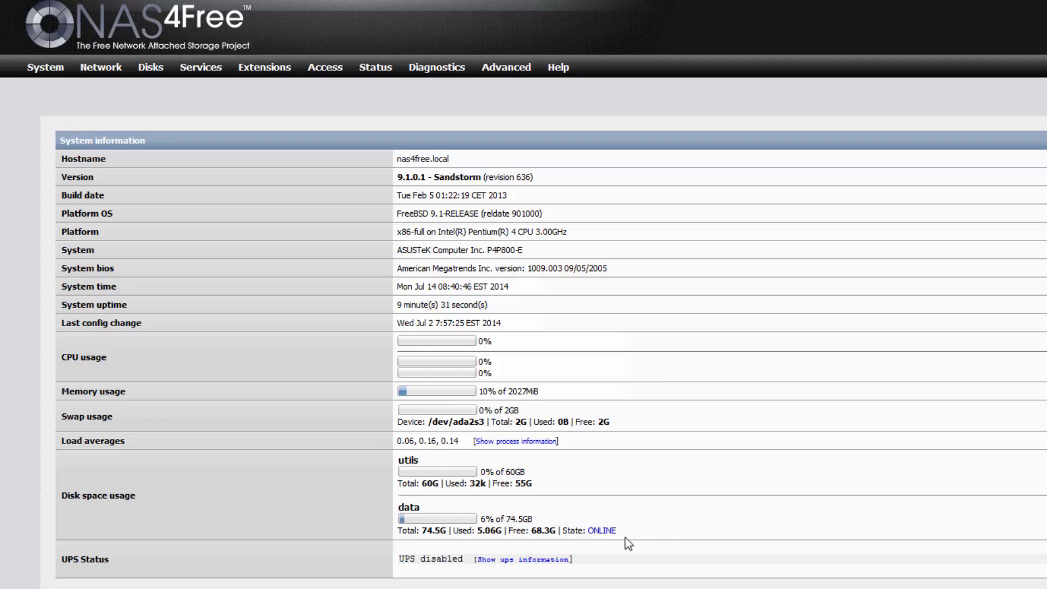
pyautogui.moveTo(568, 525)
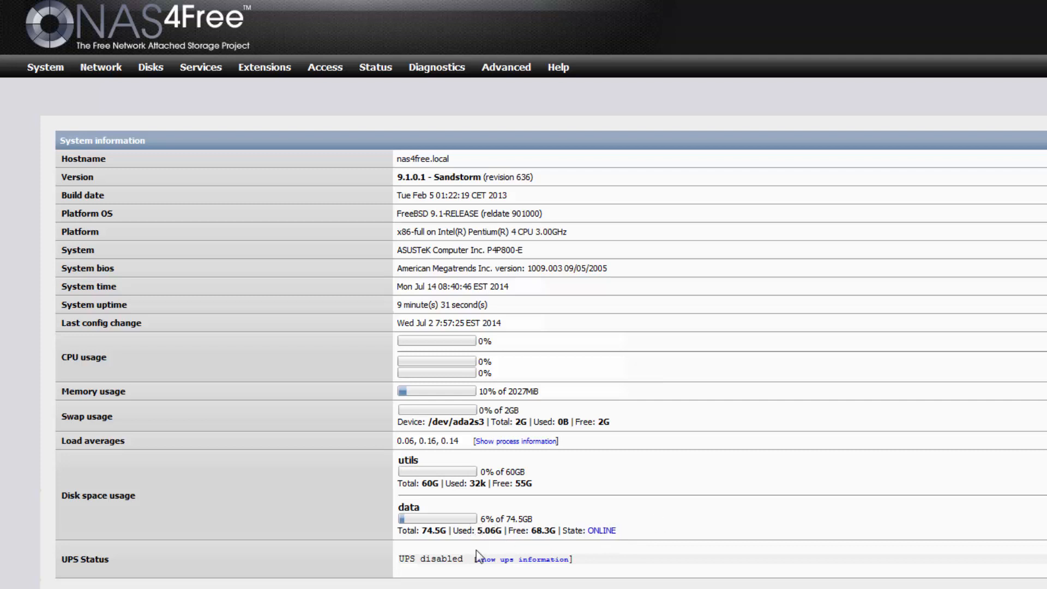
pyautogui.moveTo(471, 533)
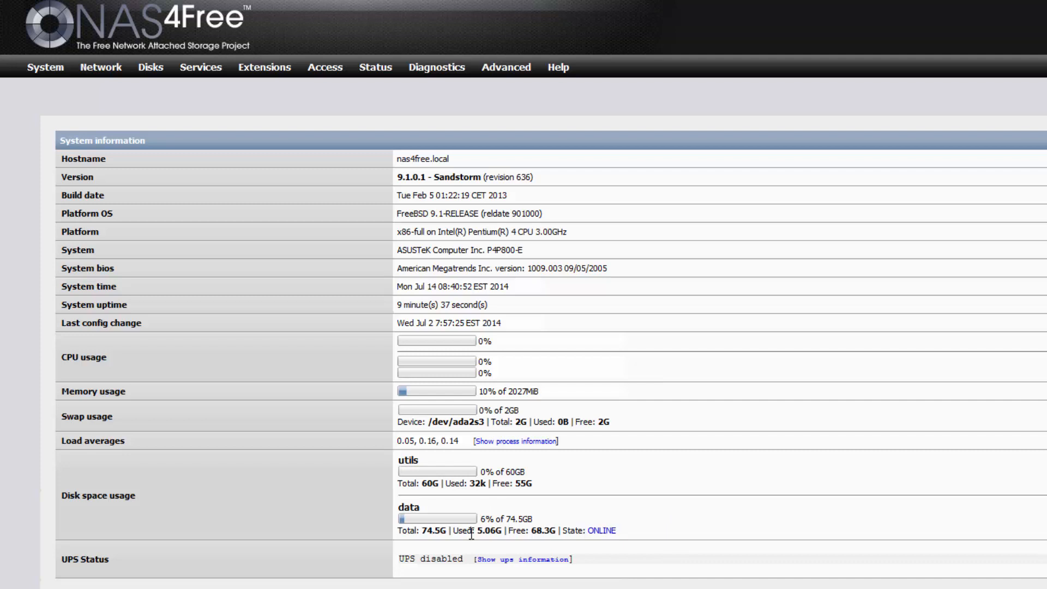
# Check the installed disk list after the swap, then return to the system dashboard showing pool data DEGRADED.
pyautogui.click(151, 67)
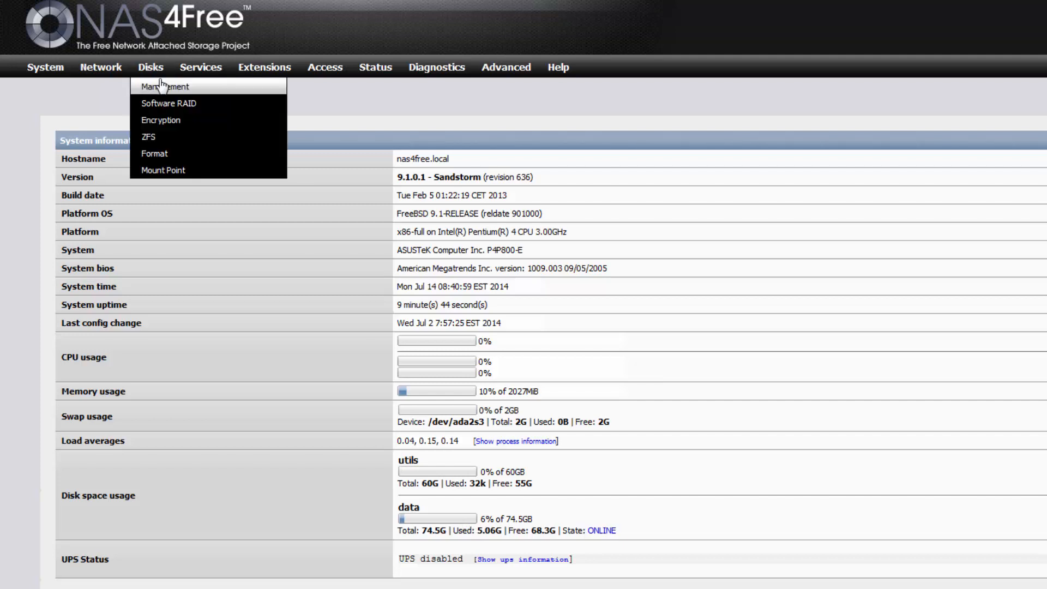
pyautogui.click(164, 87)
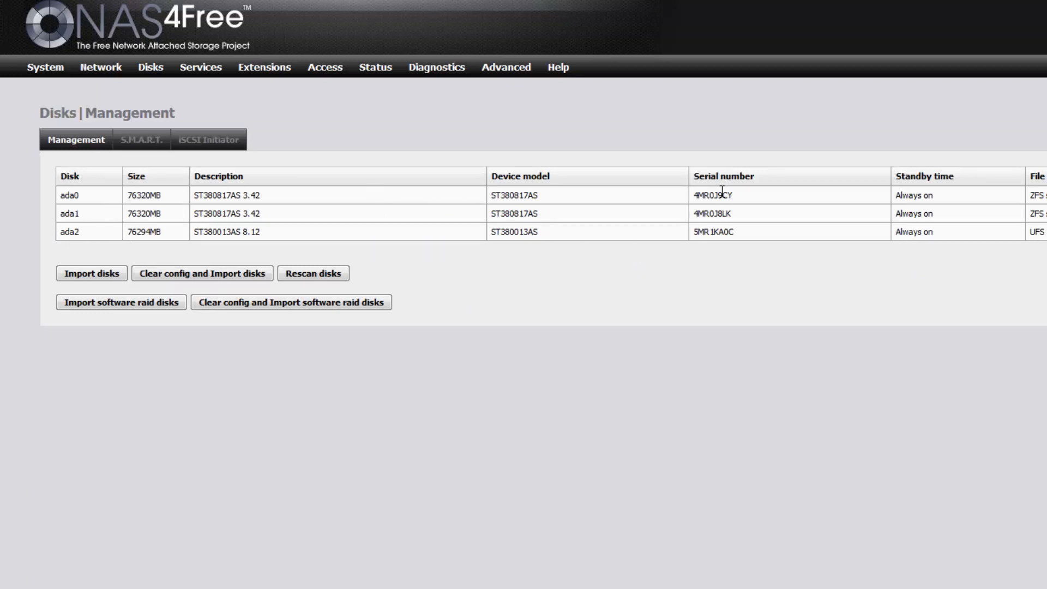
pyautogui.click(325, 67)
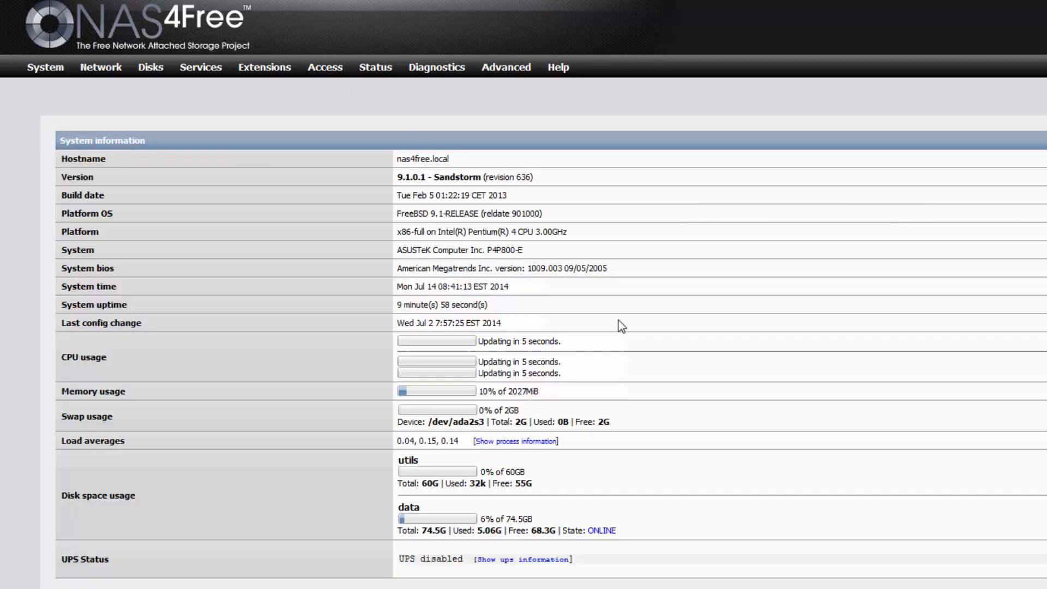
pyautogui.moveTo(537, 531)
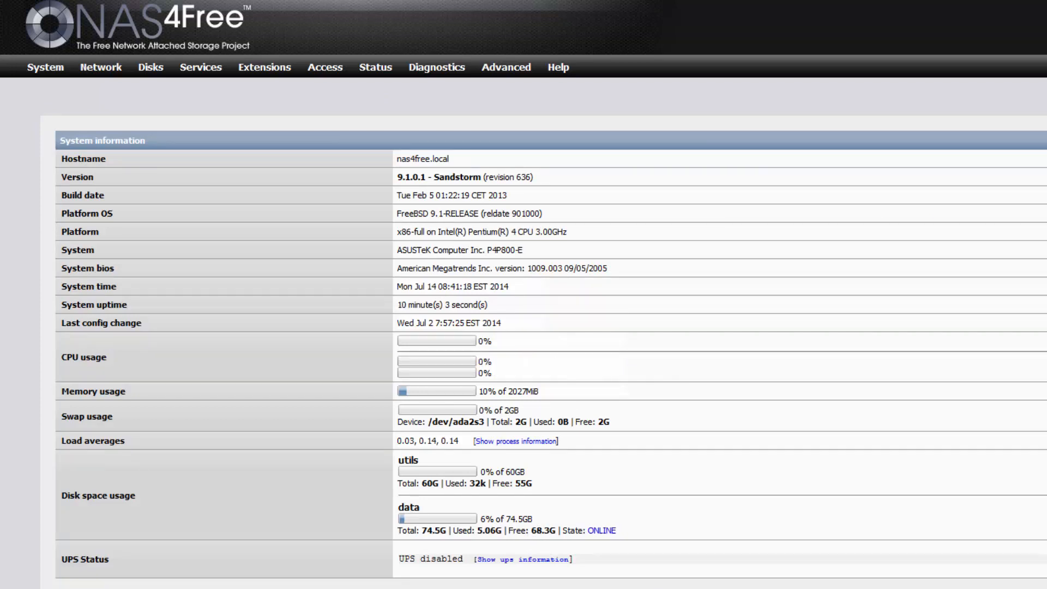
pyautogui.moveTo(660, 409)
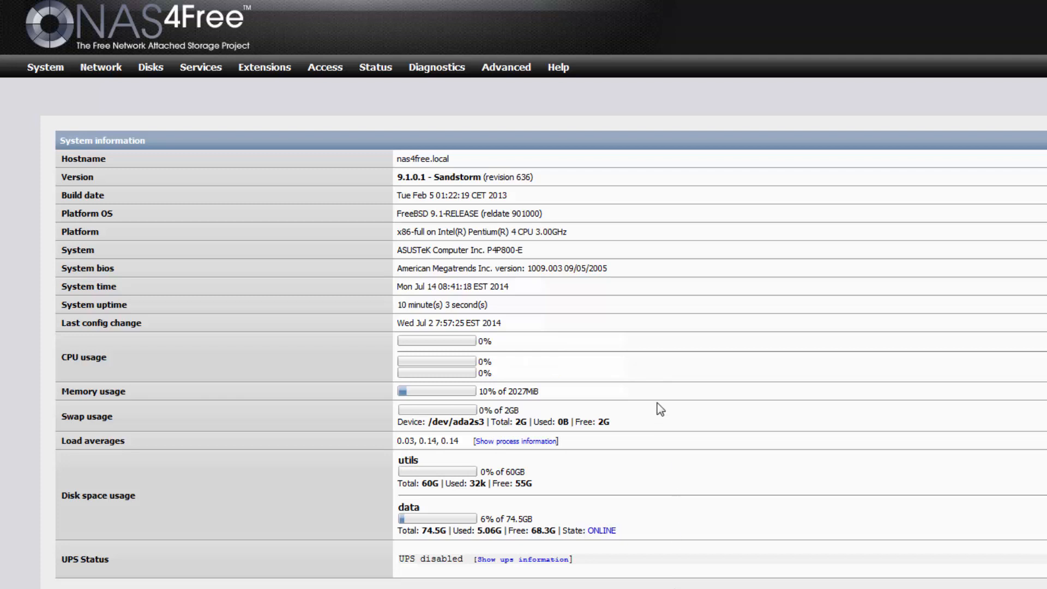
pyautogui.moveTo(379, 242)
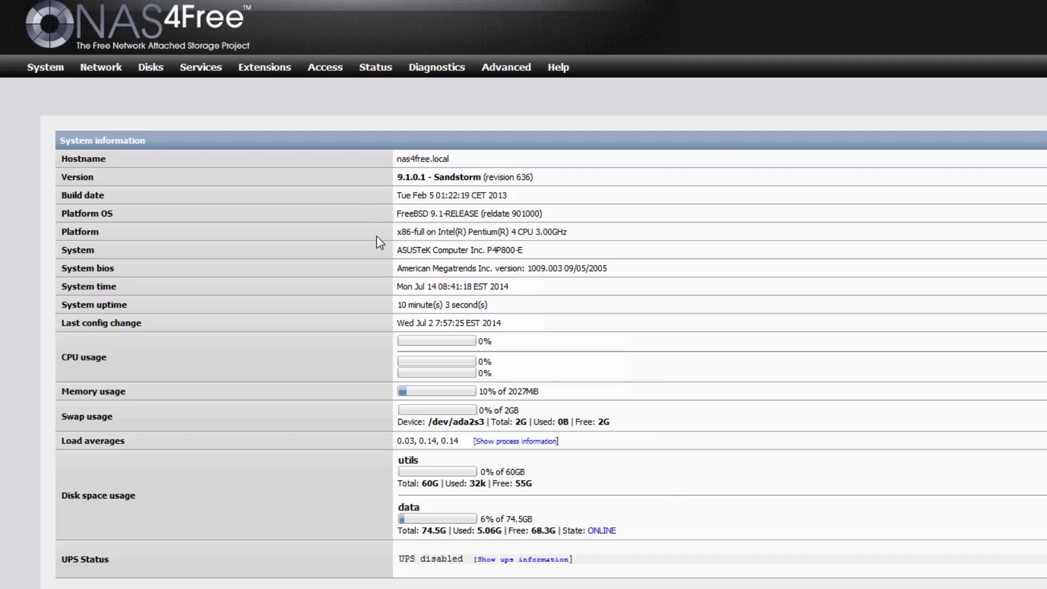
pyautogui.moveTo(383, 271)
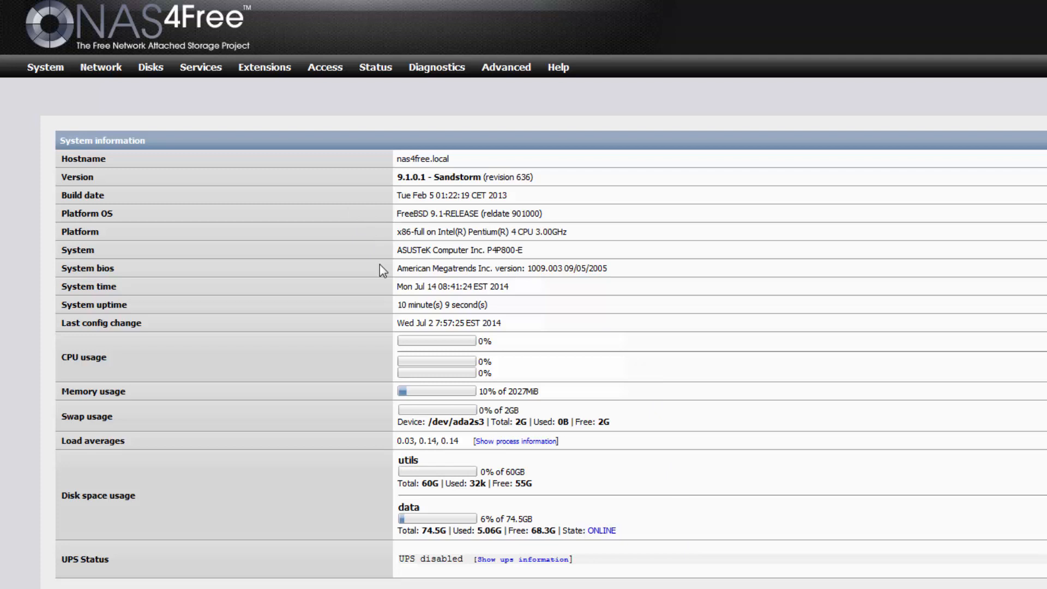
pyautogui.moveTo(328, 240)
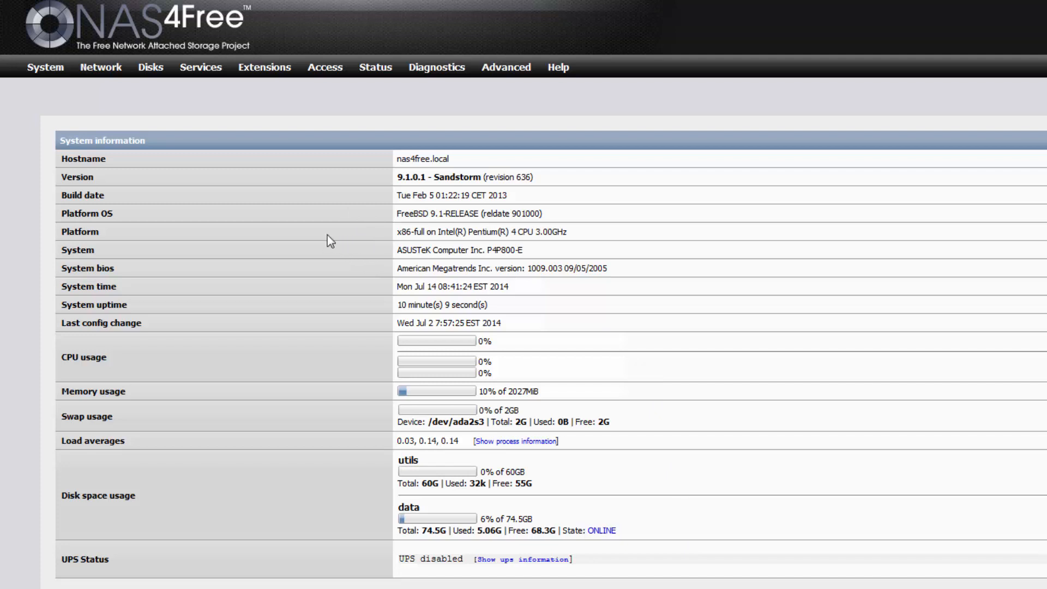
pyautogui.moveTo(204, 180)
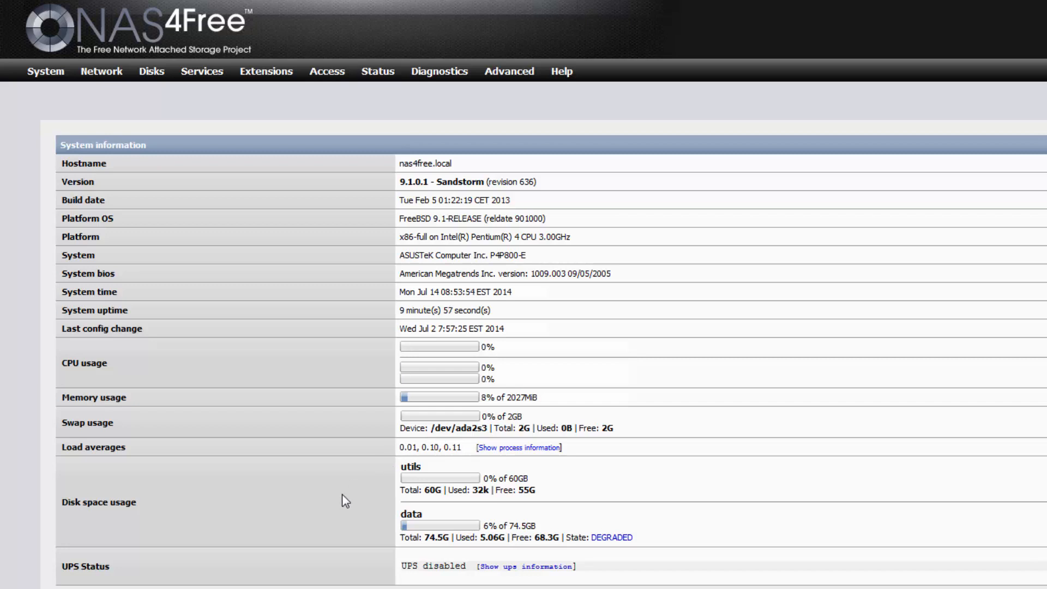
pyautogui.moveTo(601, 549)
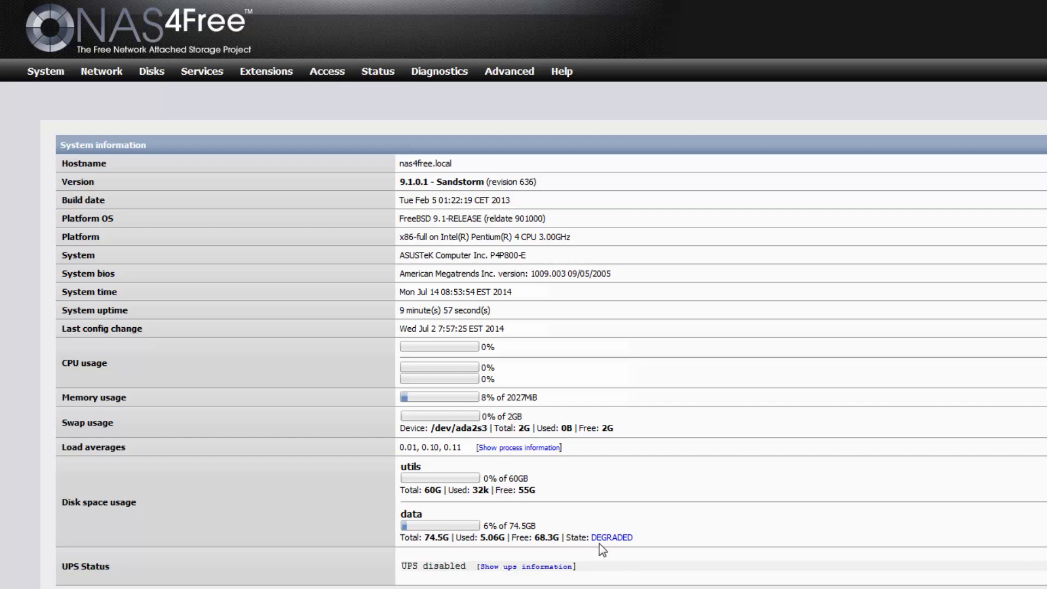
pyautogui.moveTo(615, 552)
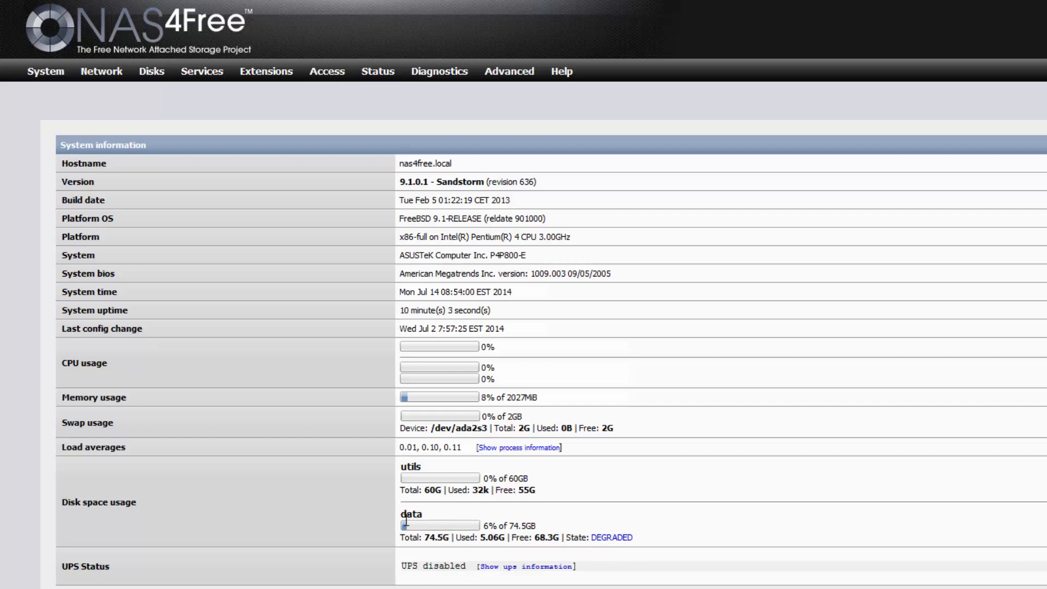
pyautogui.moveTo(245, 144)
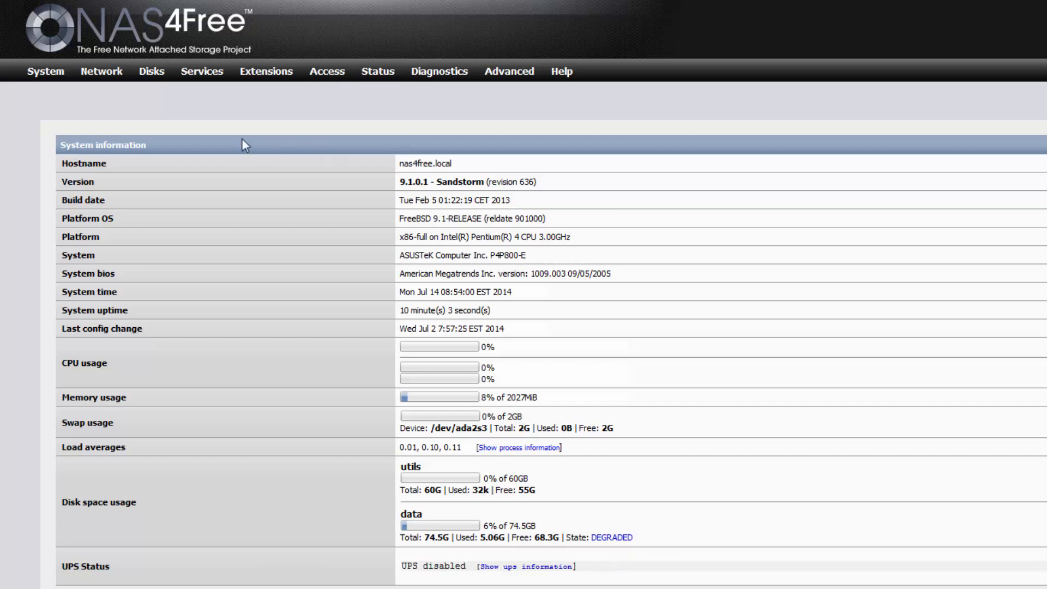
# View Disks Management, where ada0's new serial is flagged as a wrong disk ID in the config.
pyautogui.click(152, 72)
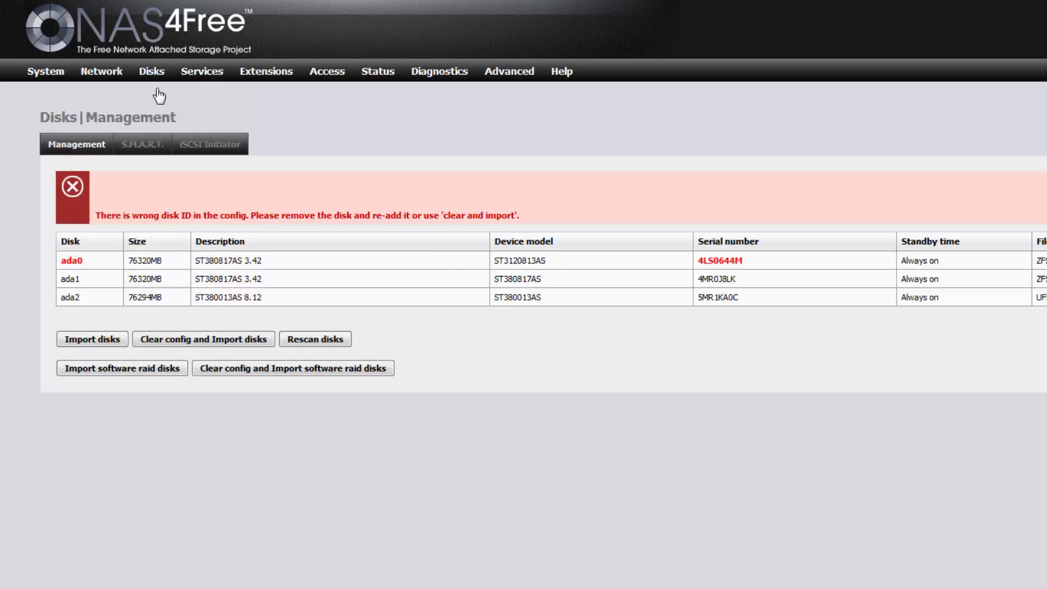
pyautogui.moveTo(129, 261)
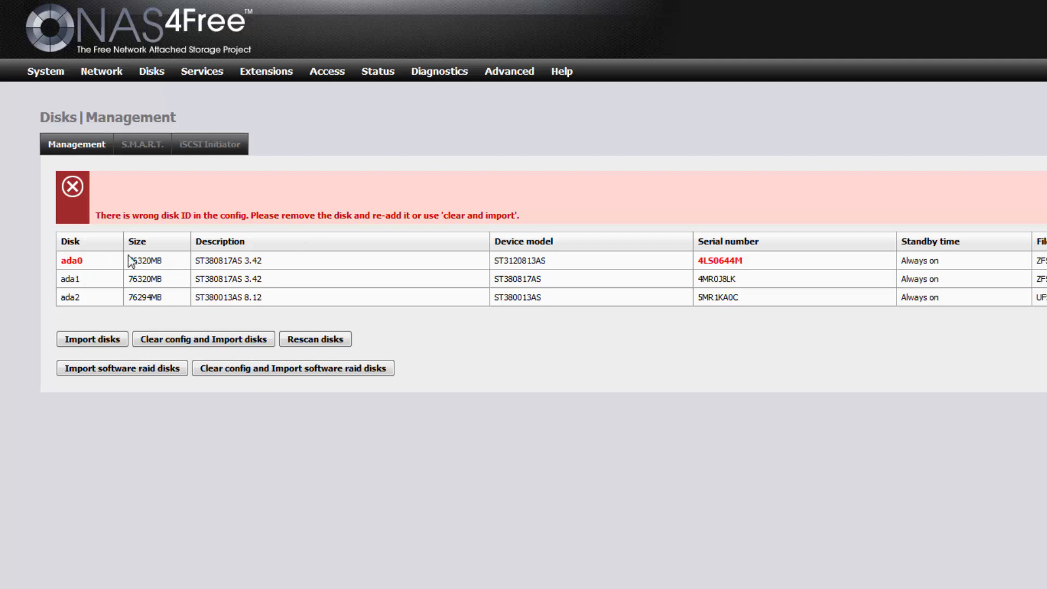
pyautogui.moveTo(378, 266)
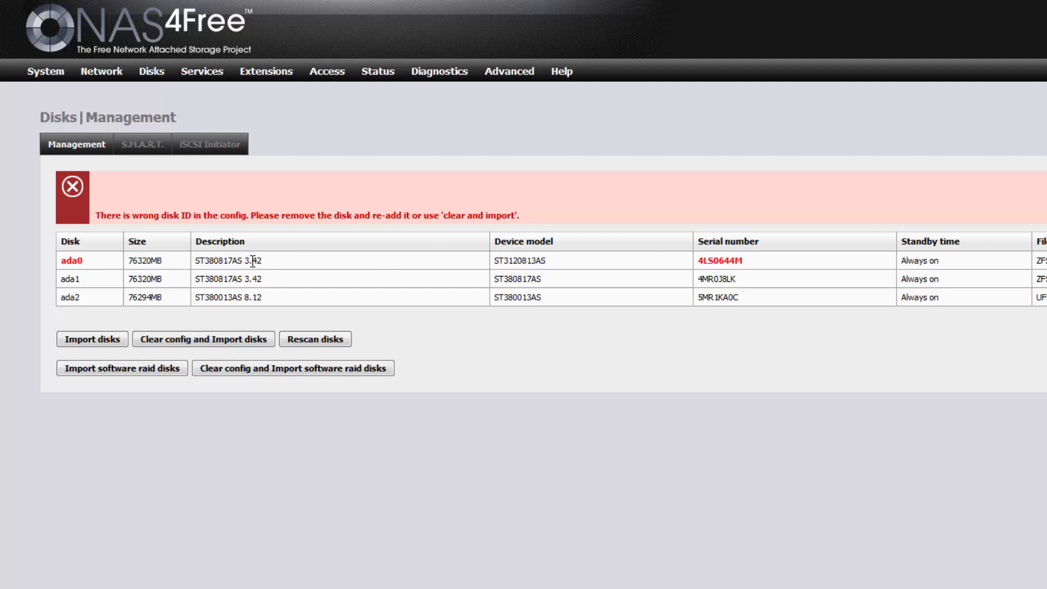
# View the ZFS Pools Information for pool data: mirror DEGRADED, old ada0 member UNAVAIL, ada1 online.
pyautogui.click(151, 72)
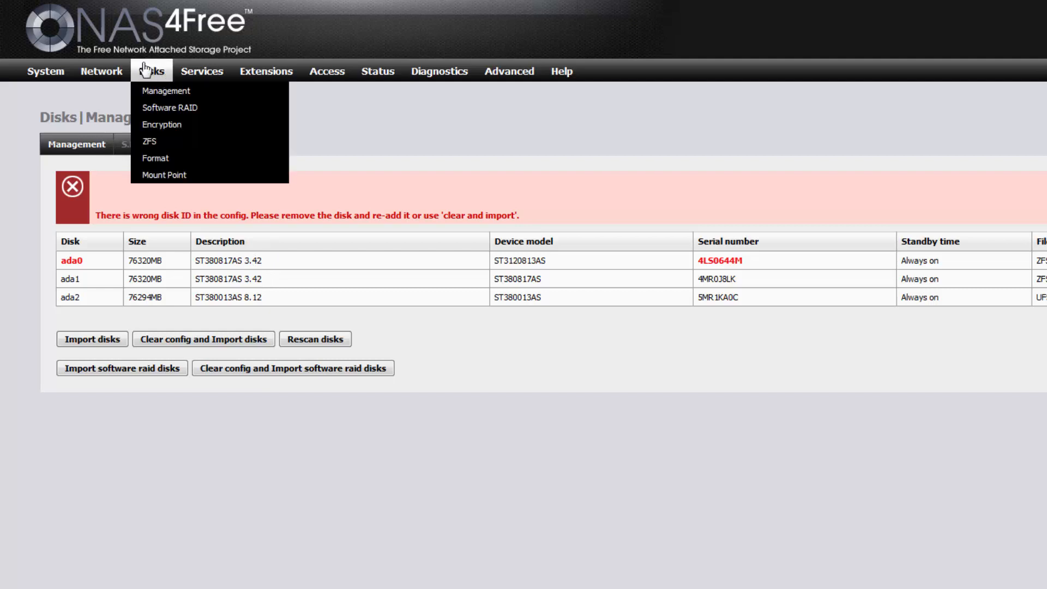
pyautogui.click(149, 141)
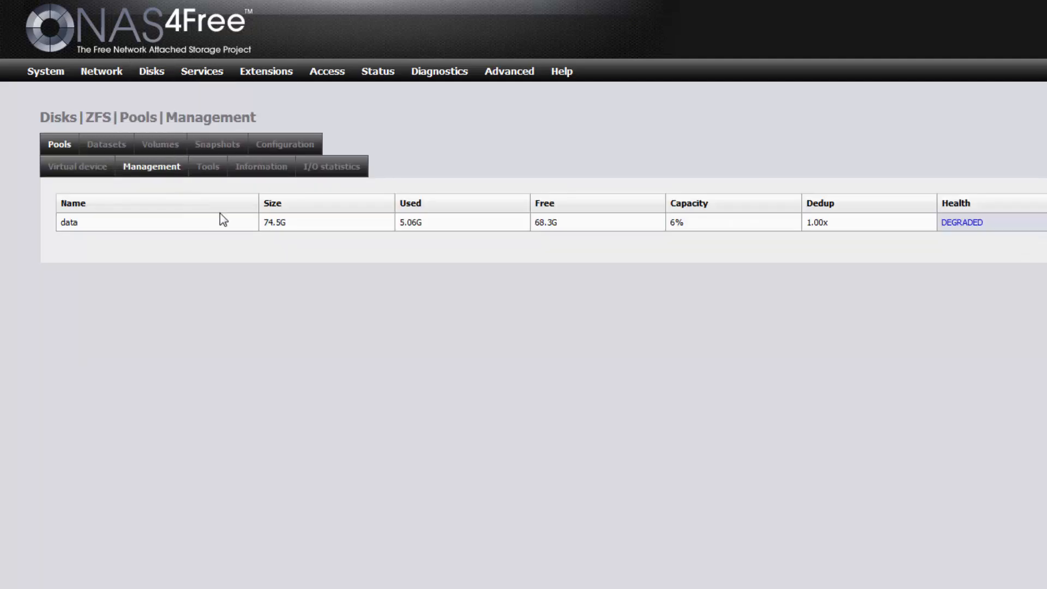
pyautogui.click(261, 166)
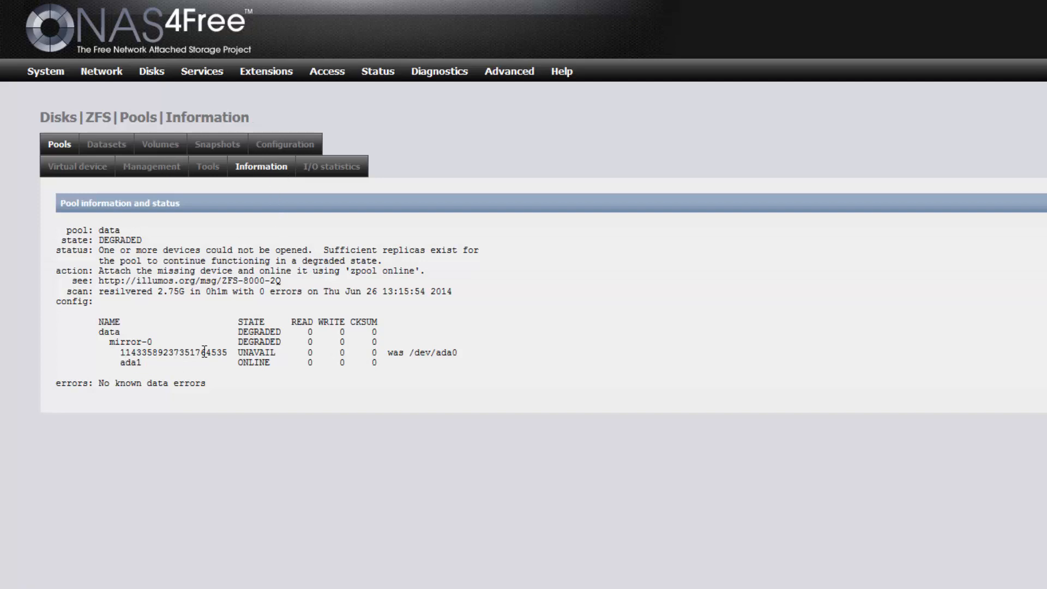
pyautogui.moveTo(316, 349)
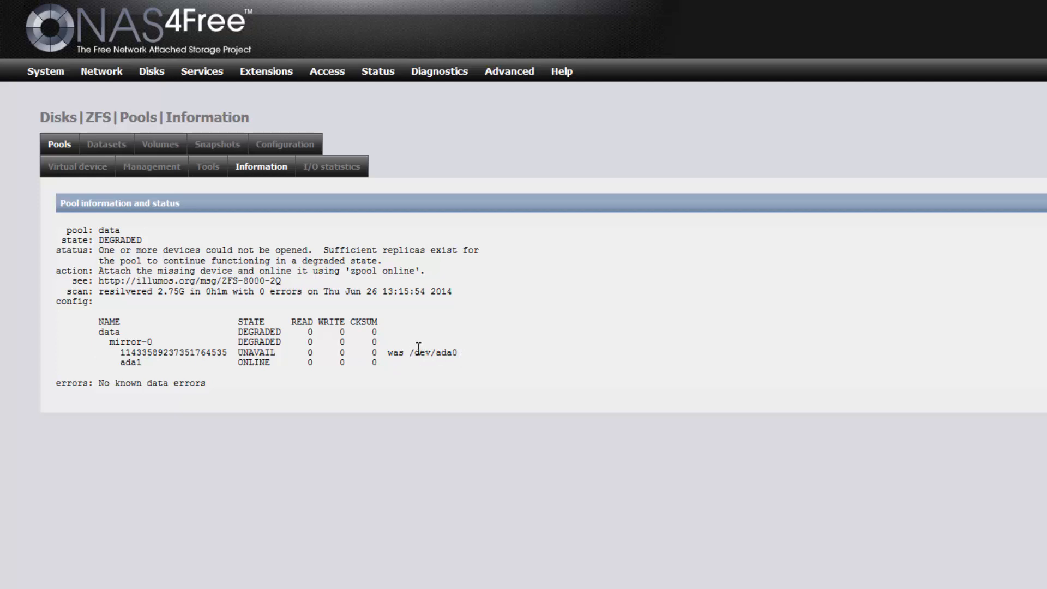
# On Pools Tools, choose the replace command for pool data with ada0 marked as the device to replace.
pyautogui.click(207, 166)
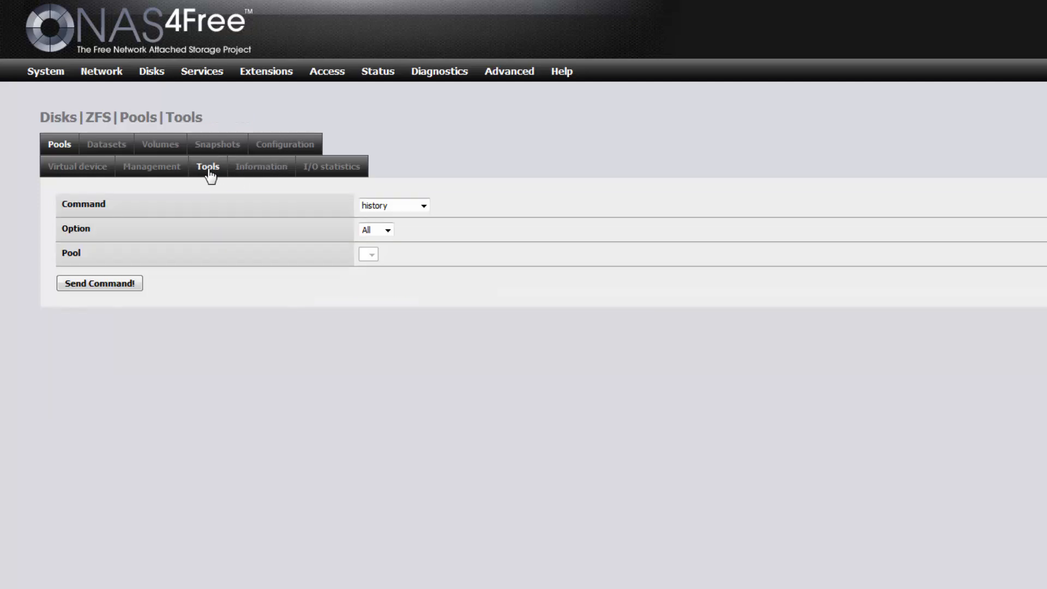
pyautogui.click(422, 205)
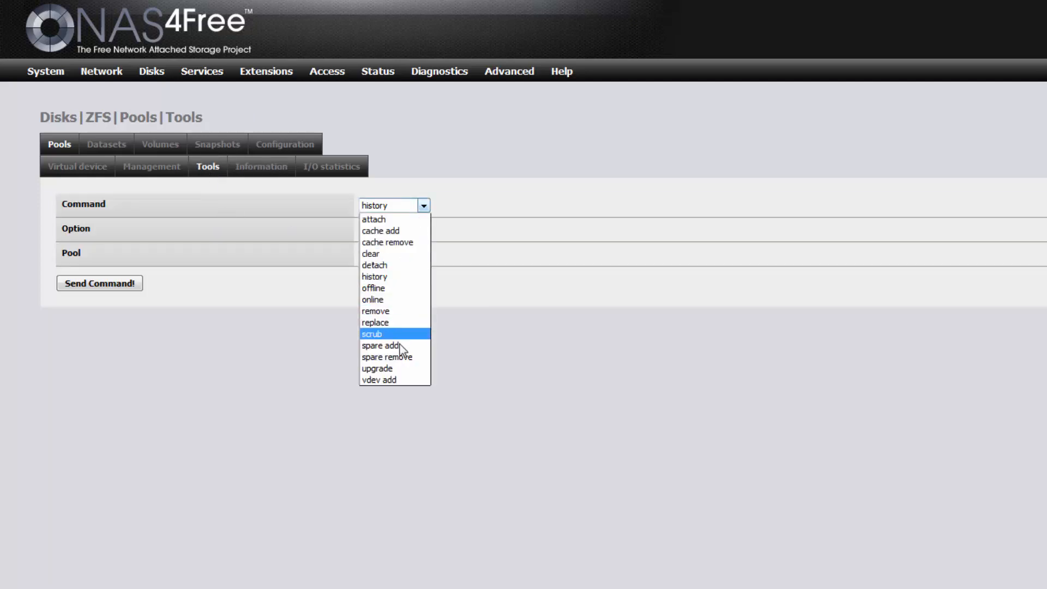
pyautogui.moveTo(400, 327)
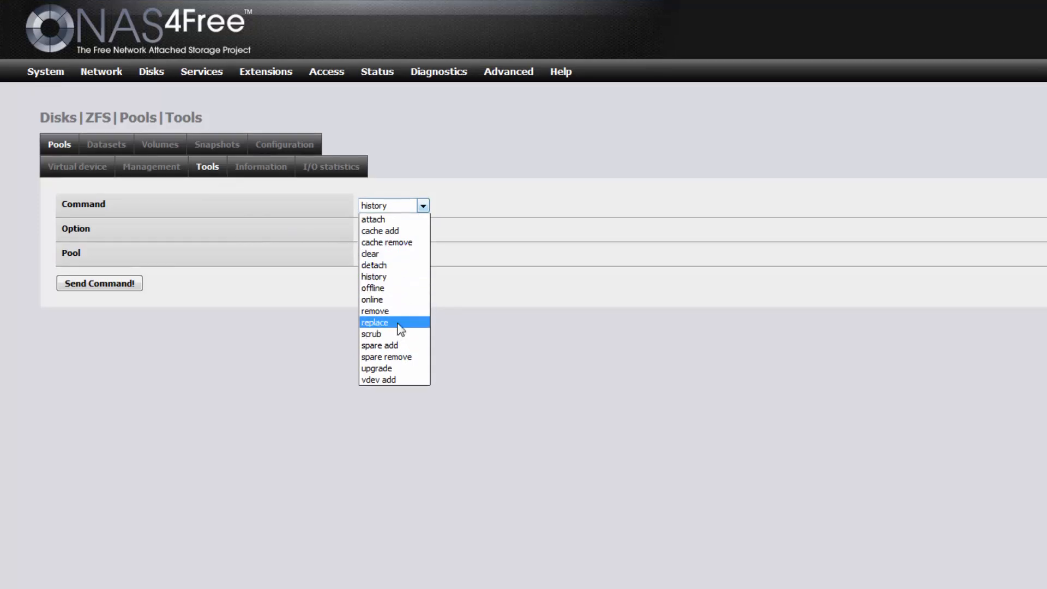
pyautogui.click(375, 323)
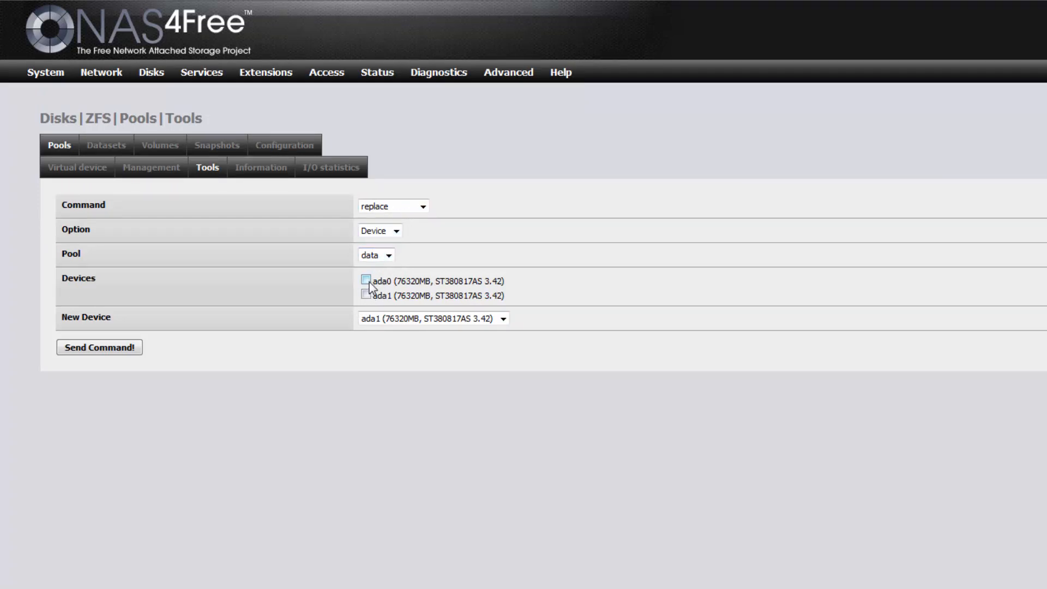
pyautogui.click(365, 282)
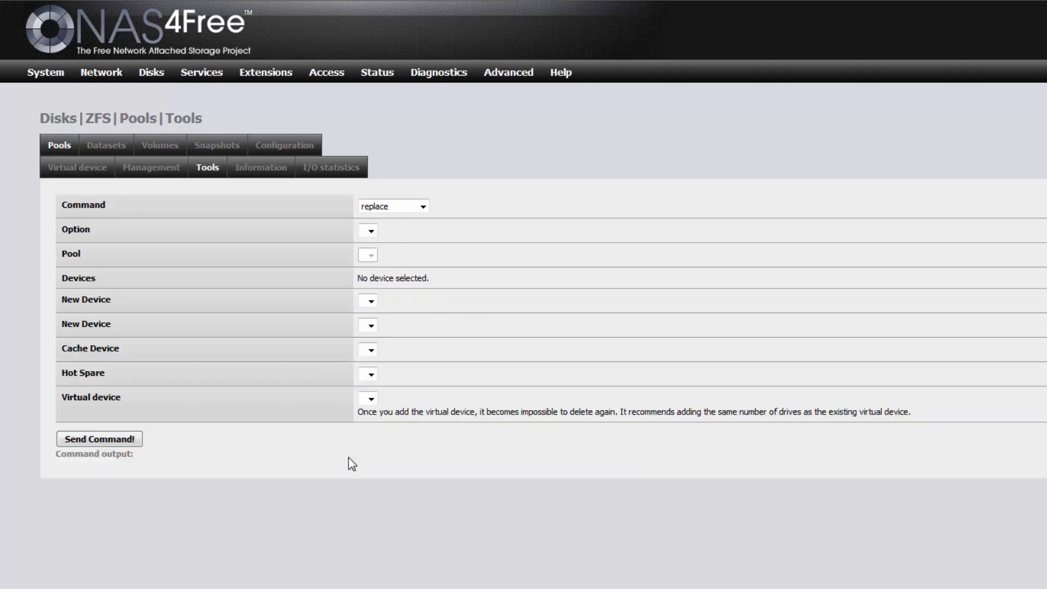
pyautogui.moveTo(375, 460)
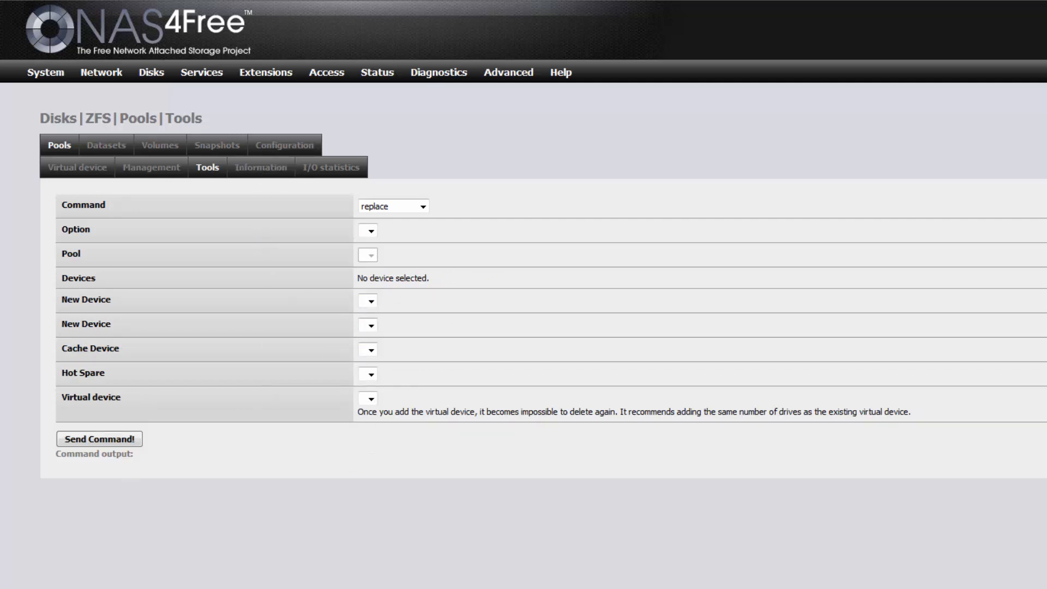
pyautogui.moveTo(502, 483)
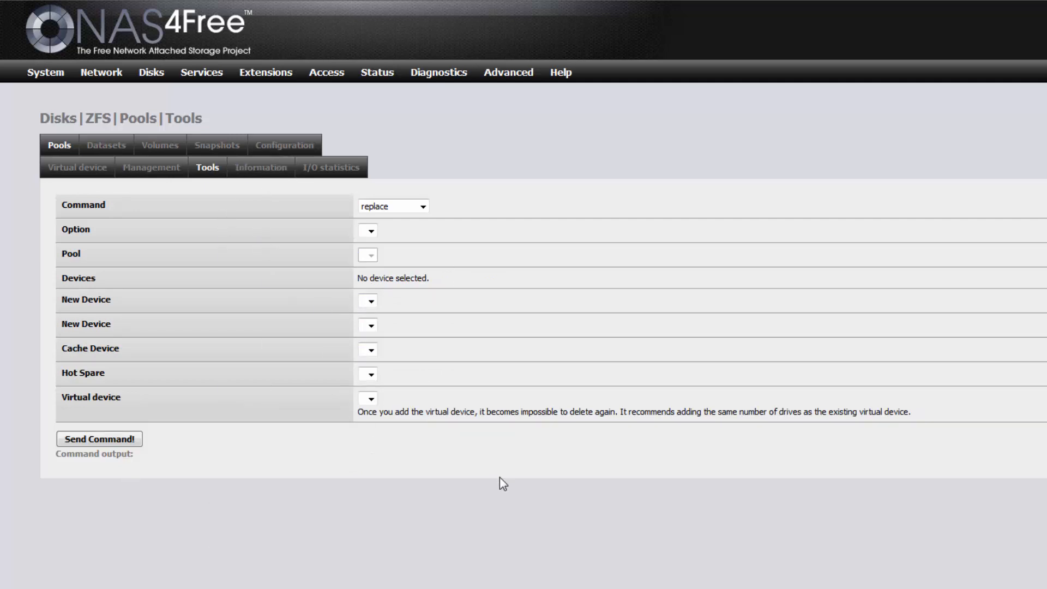
# Refresh the data pool's information to follow the resilver onto the new ada0 toward ONLINE.
pyautogui.click(261, 167)
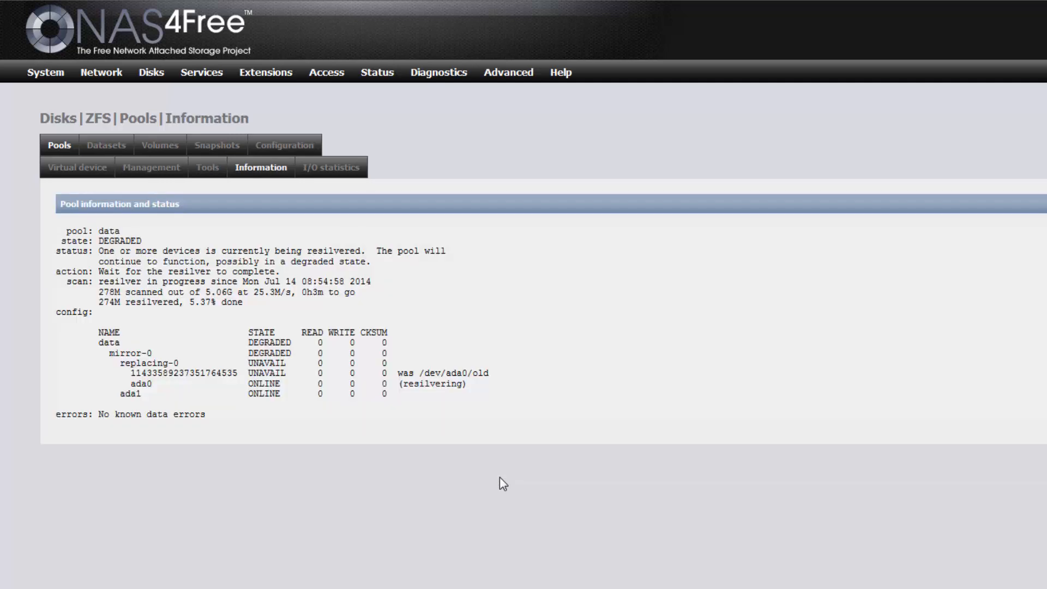
pyautogui.moveTo(508, 507)
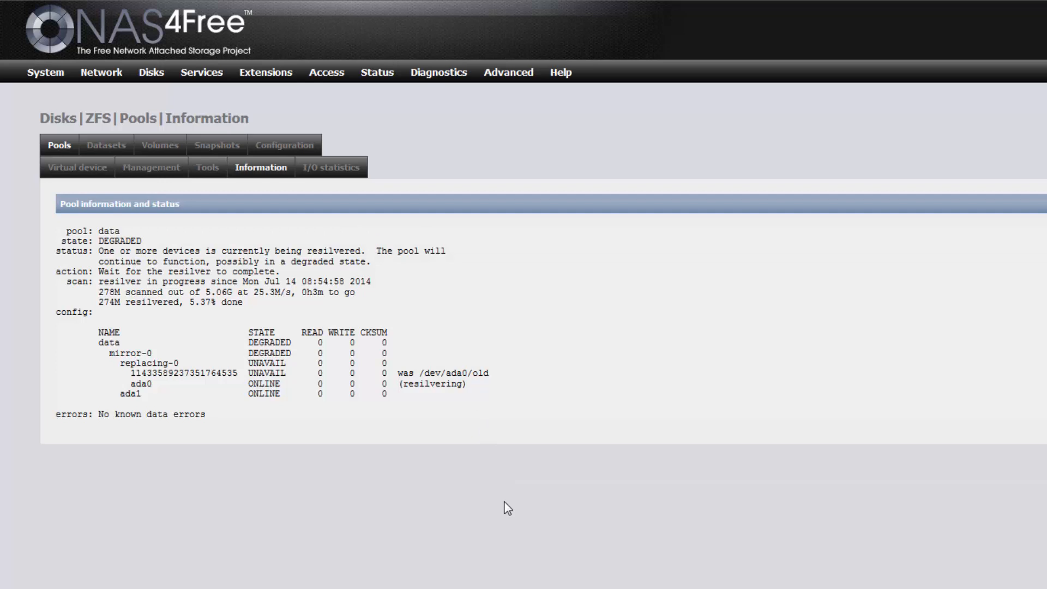
pyautogui.moveTo(461, 459)
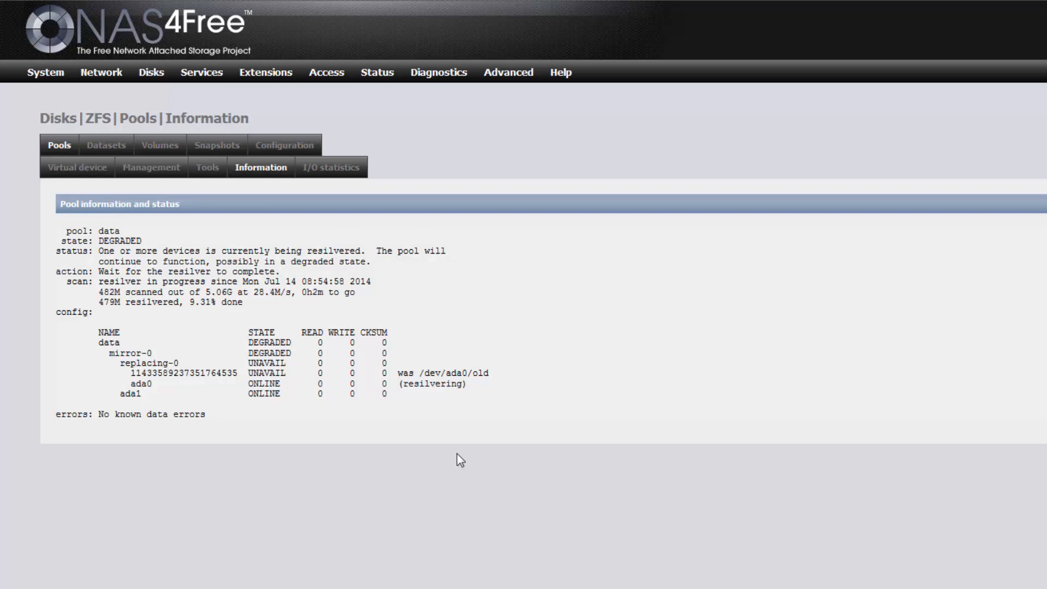
pyautogui.moveTo(387, 518)
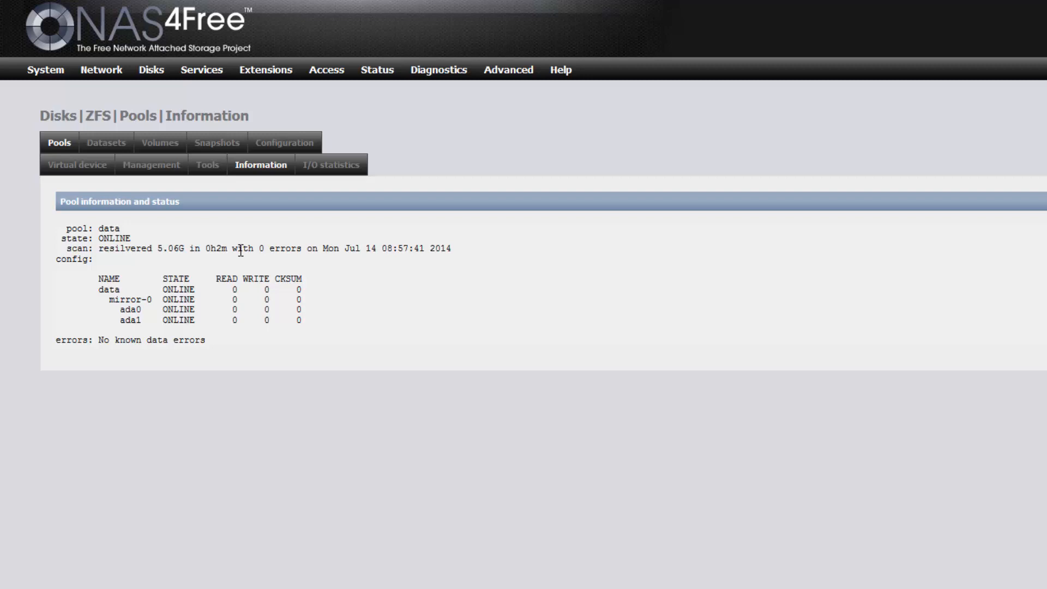
# In Disks Management, clear the config and re-import disks so ada0 lists under its new serial without the wrong-ID warning.
pyautogui.click(151, 70)
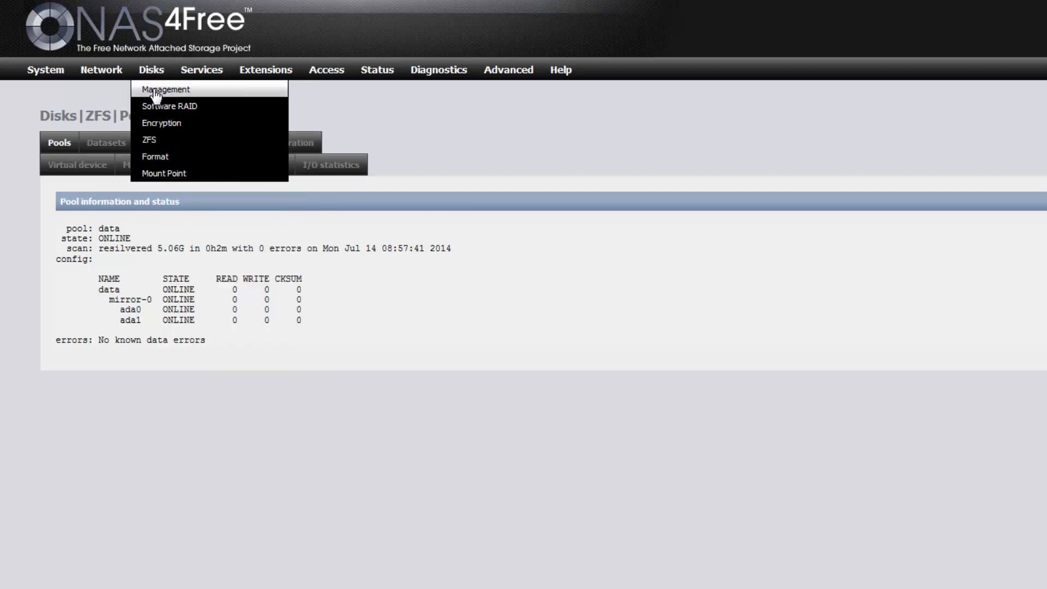
pyautogui.click(165, 89)
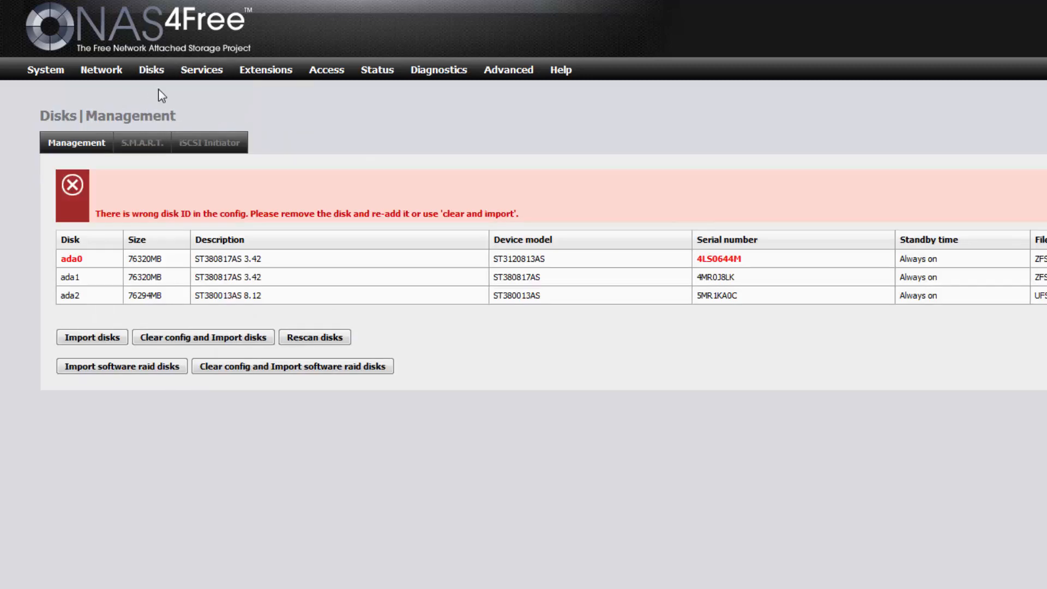
pyautogui.moveTo(419, 263)
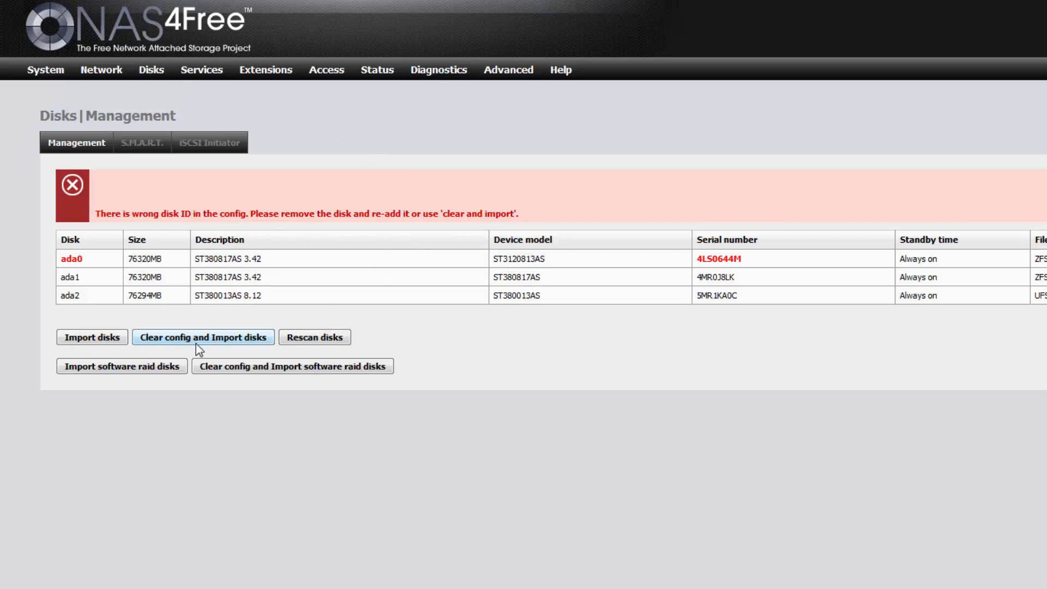
pyautogui.click(203, 337)
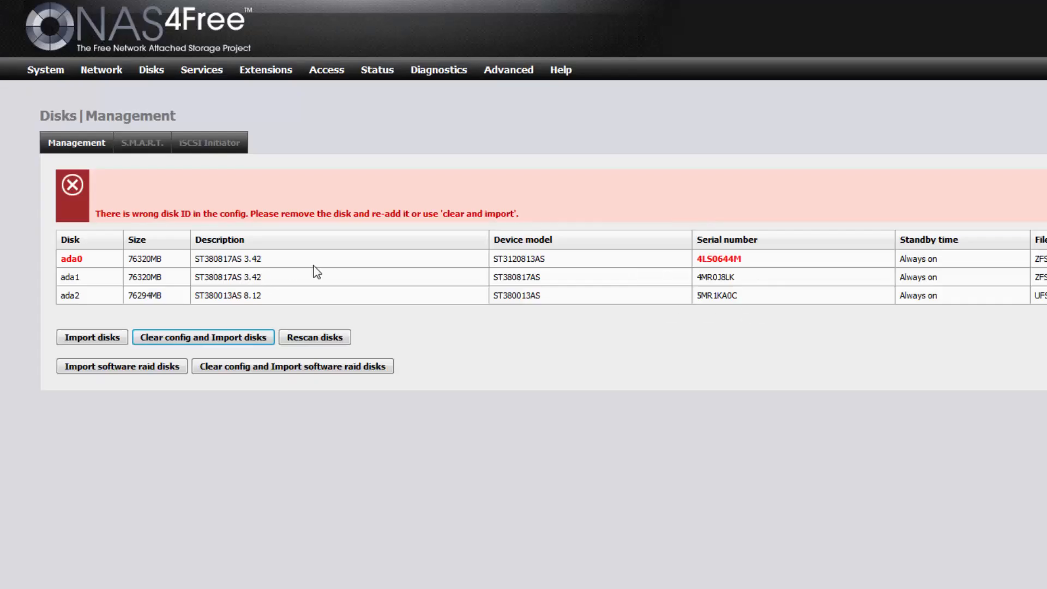
pyautogui.click(203, 337)
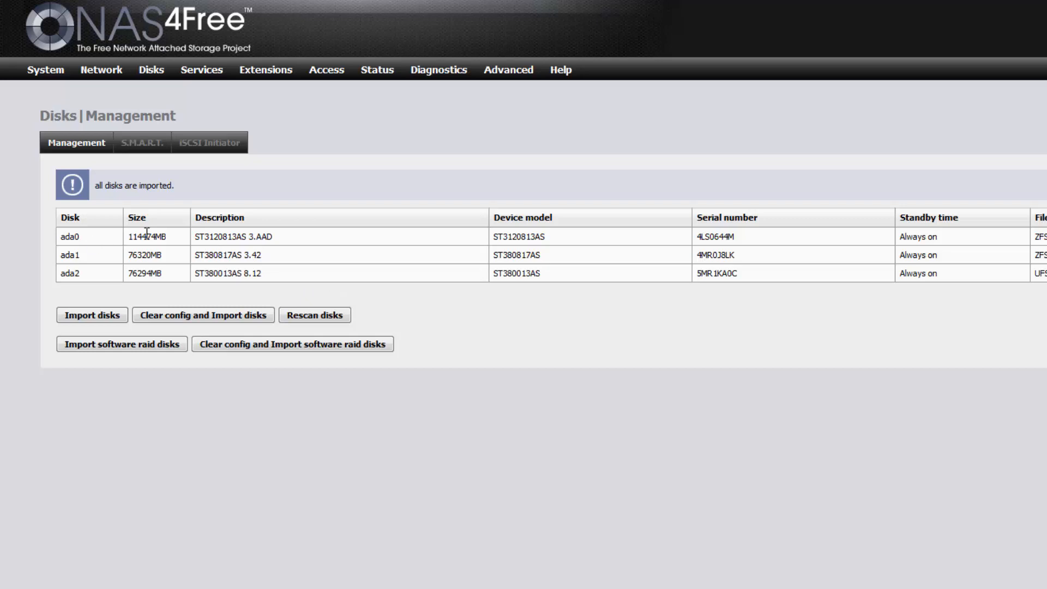
pyautogui.moveTo(391, 240)
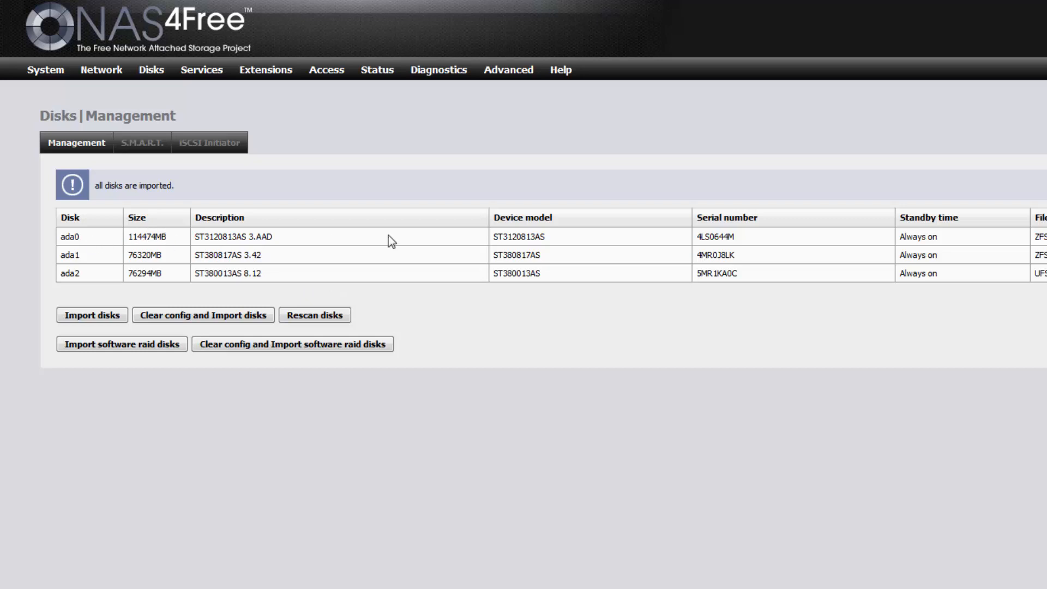
pyautogui.moveTo(384, 87)
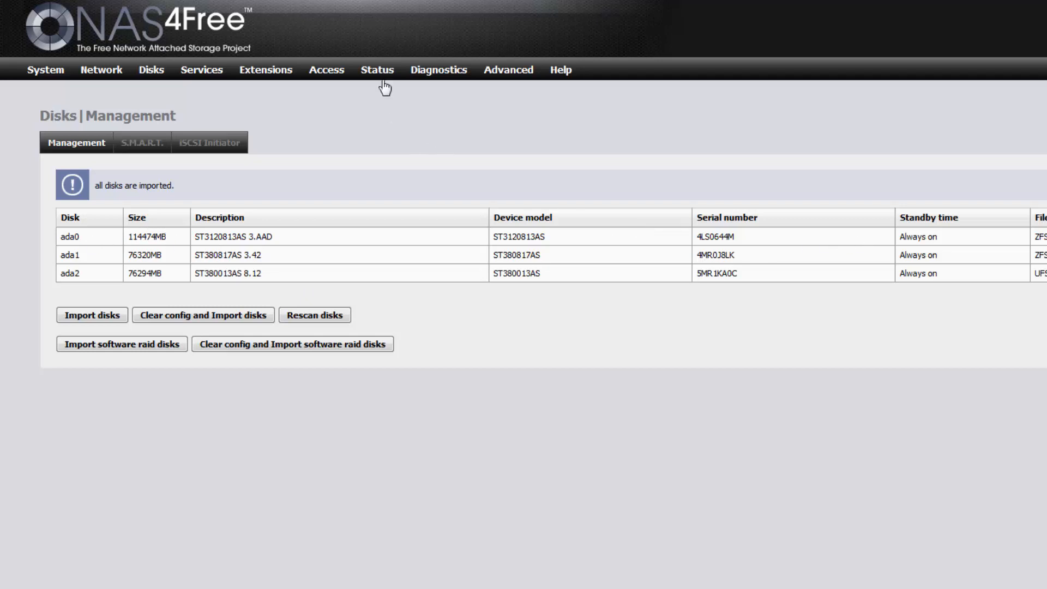
# Review the ZFS pools overview, then the system dashboard showing pool data at 74.5G and ONLINE.
pyautogui.click(151, 69)
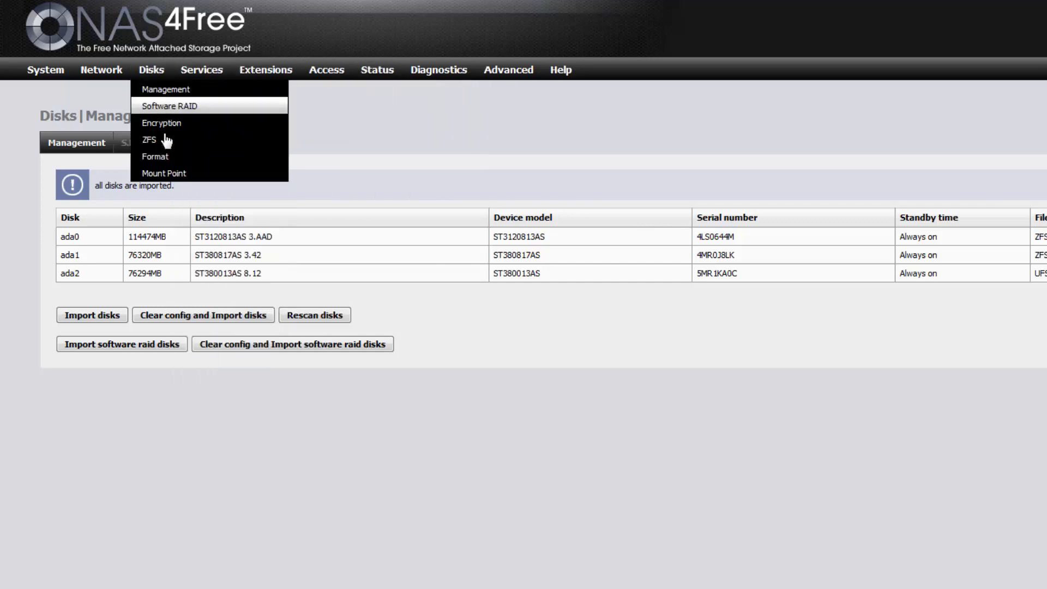
pyautogui.click(150, 140)
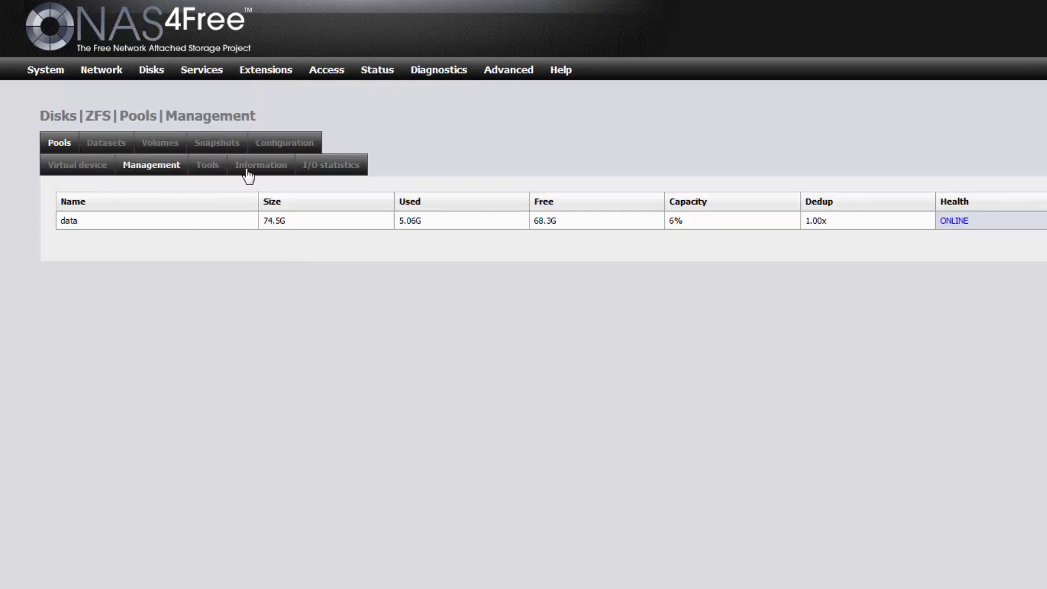
pyautogui.click(260, 165)
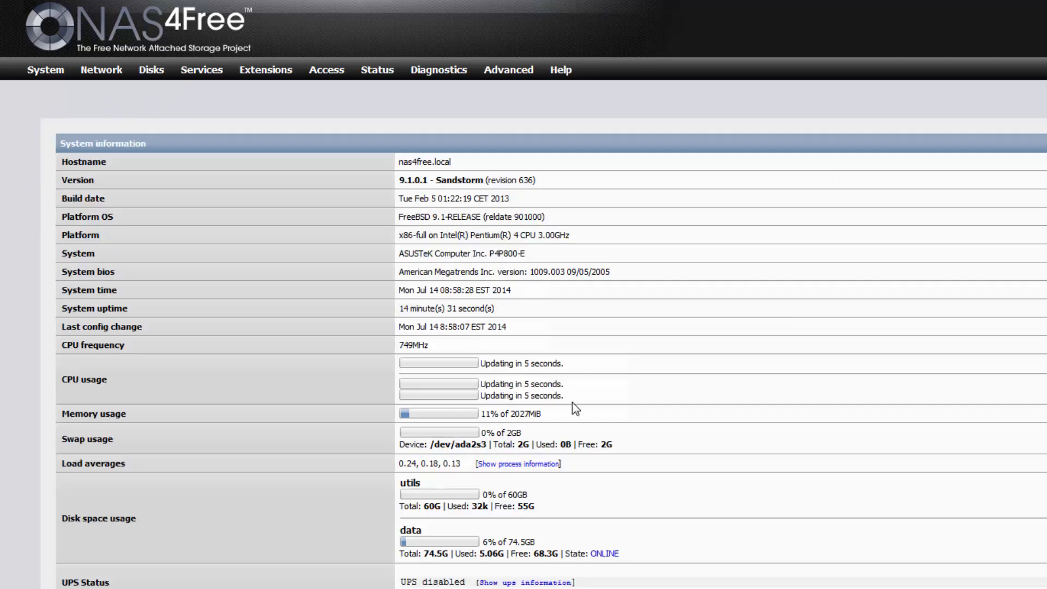
pyautogui.moveTo(522, 554)
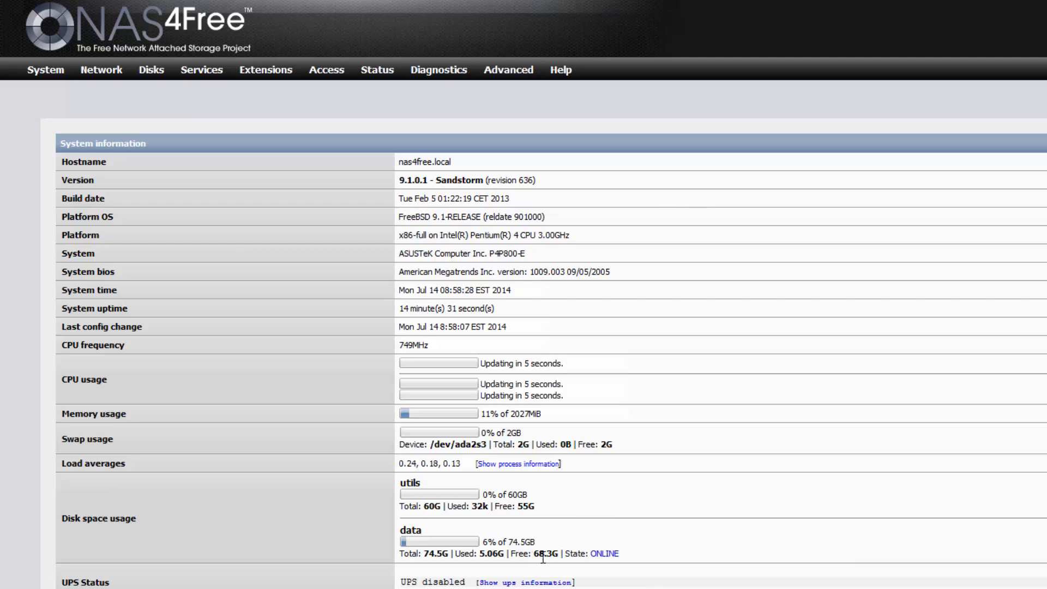
pyautogui.moveTo(632, 583)
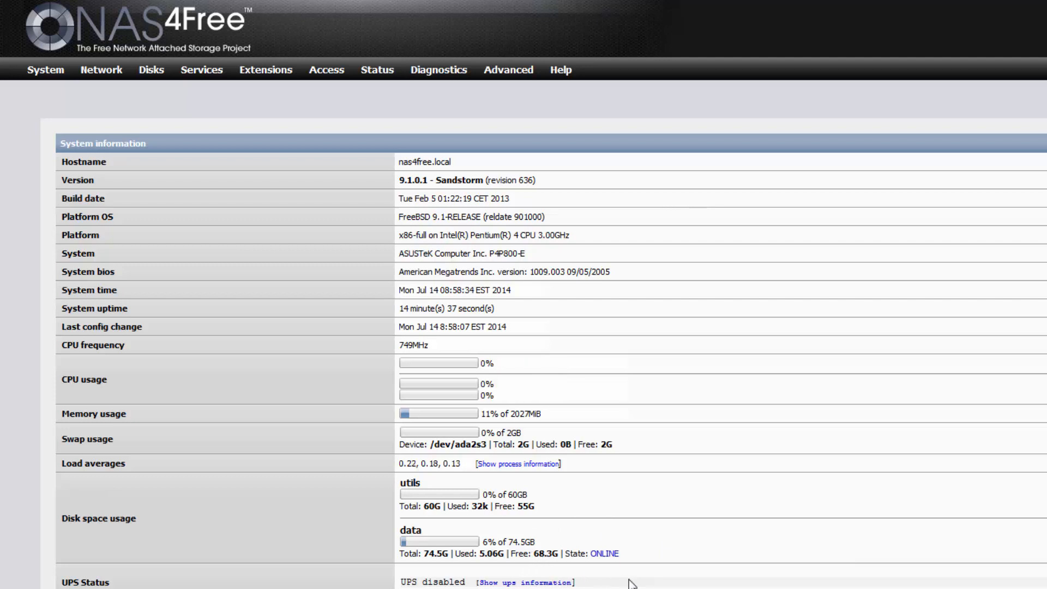
pyautogui.moveTo(638, 533)
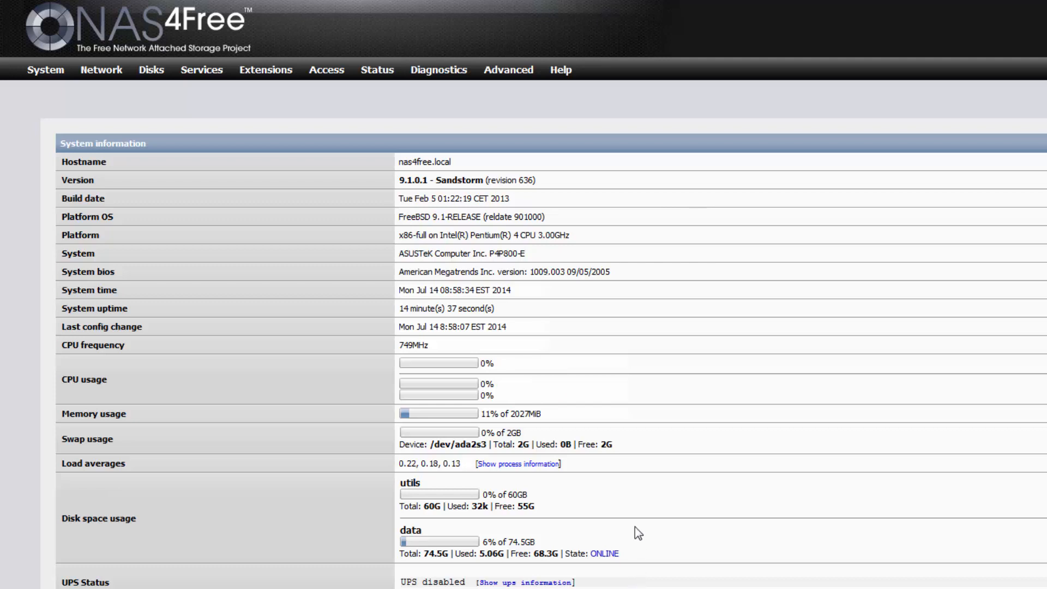
pyautogui.moveTo(169, 328)
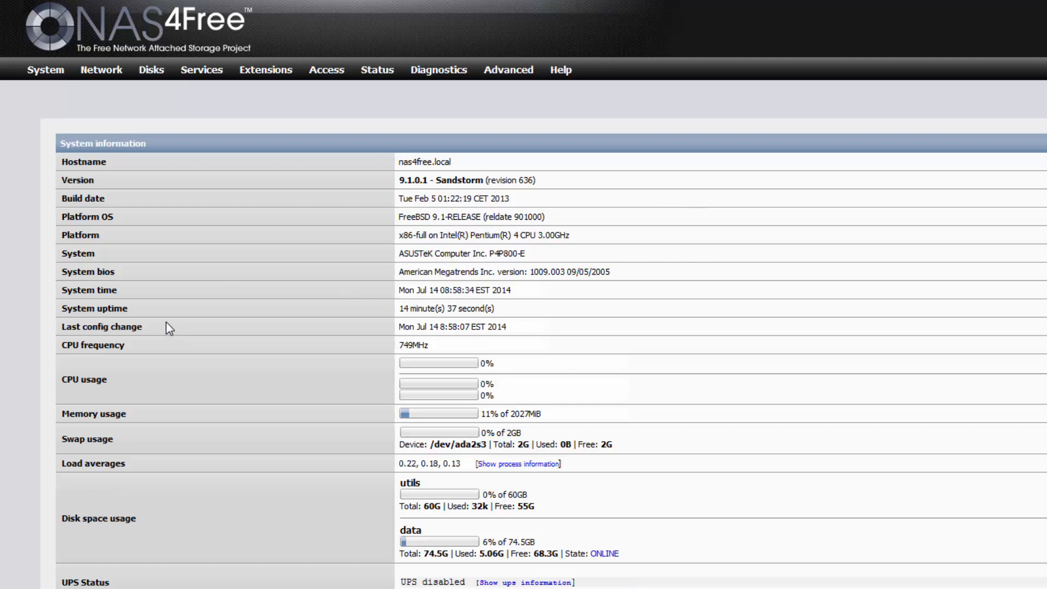
pyautogui.moveTo(204, 323)
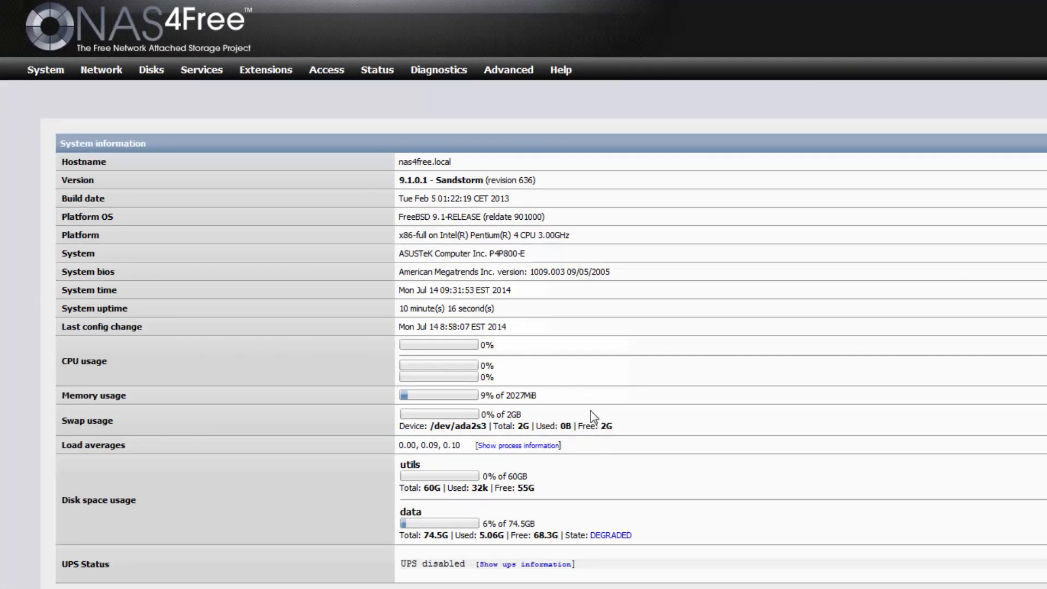
pyautogui.moveTo(679, 533)
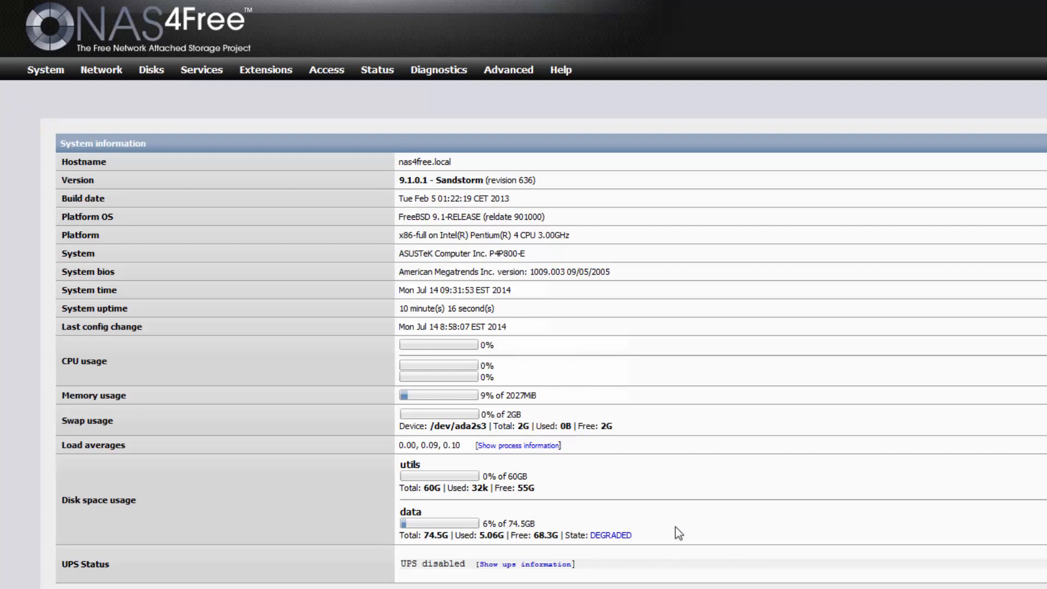
# View Disks Management, which now flags ada1's wrong disk ID after the second swap.
pyautogui.click(150, 70)
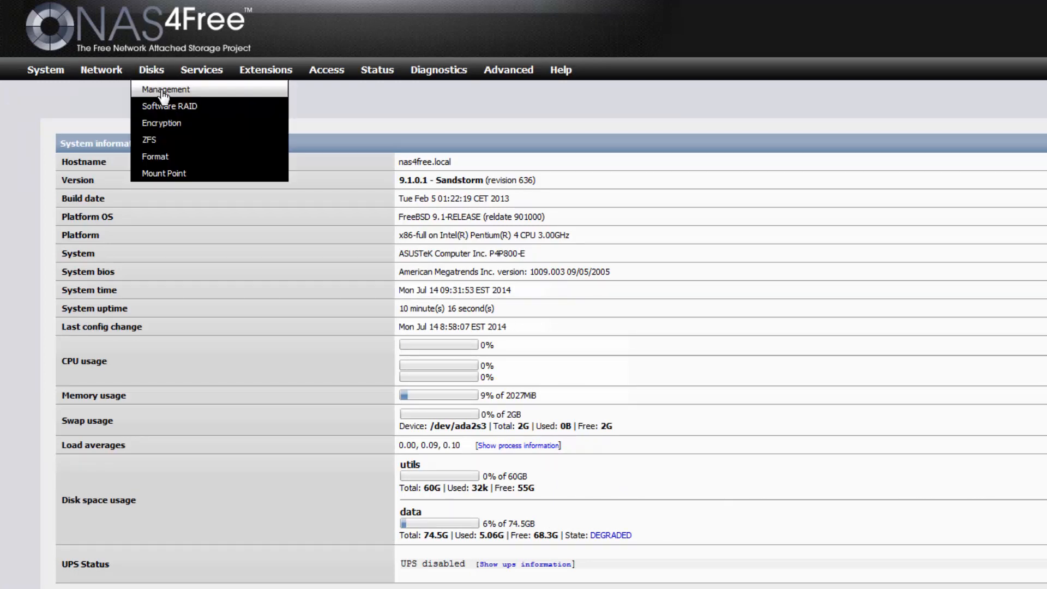
pyautogui.click(165, 88)
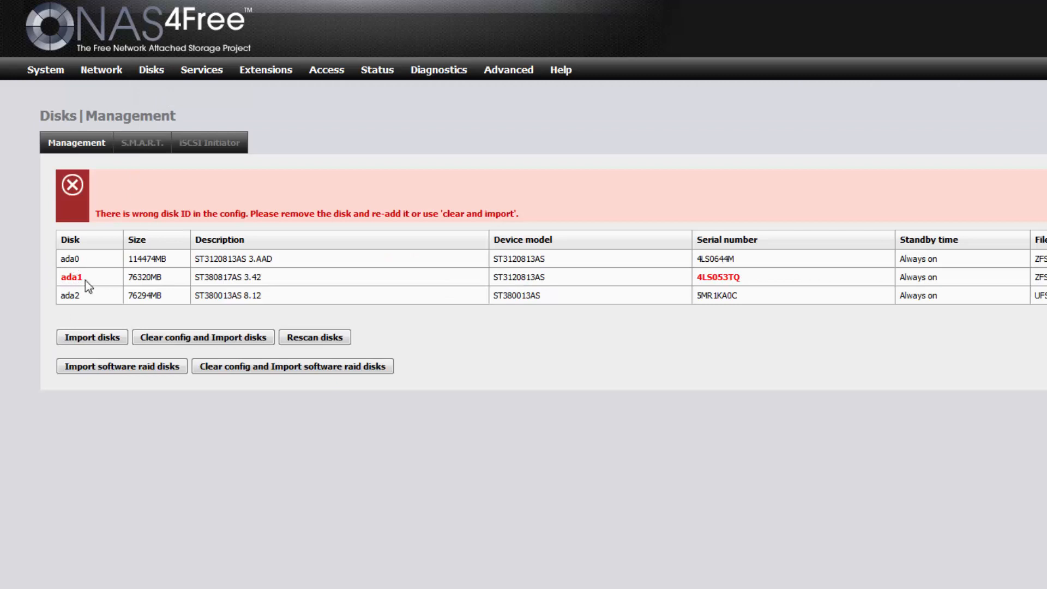
pyautogui.moveTo(519, 270)
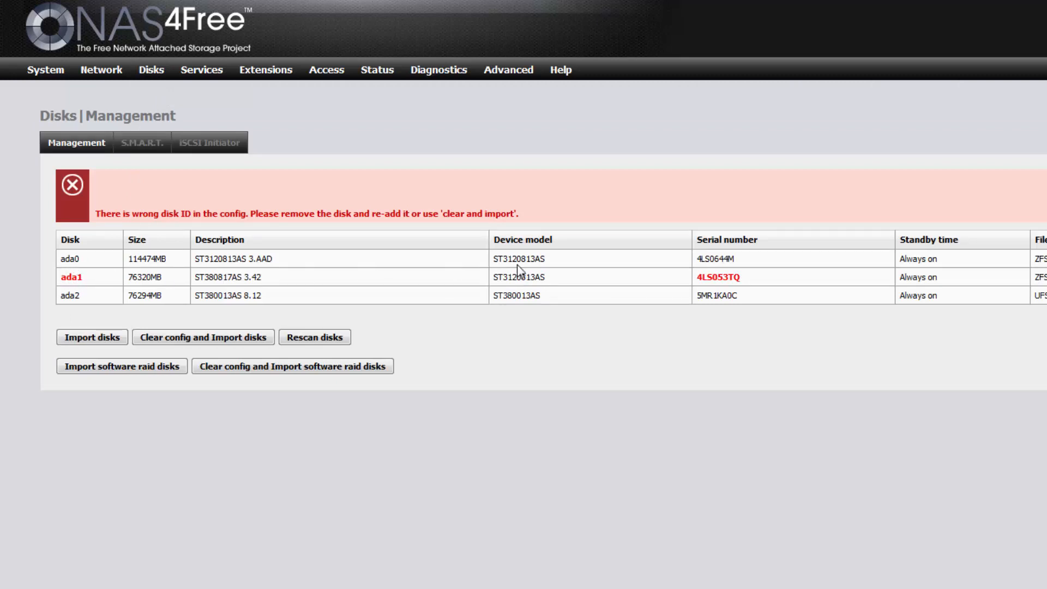
pyautogui.moveTo(138, 259)
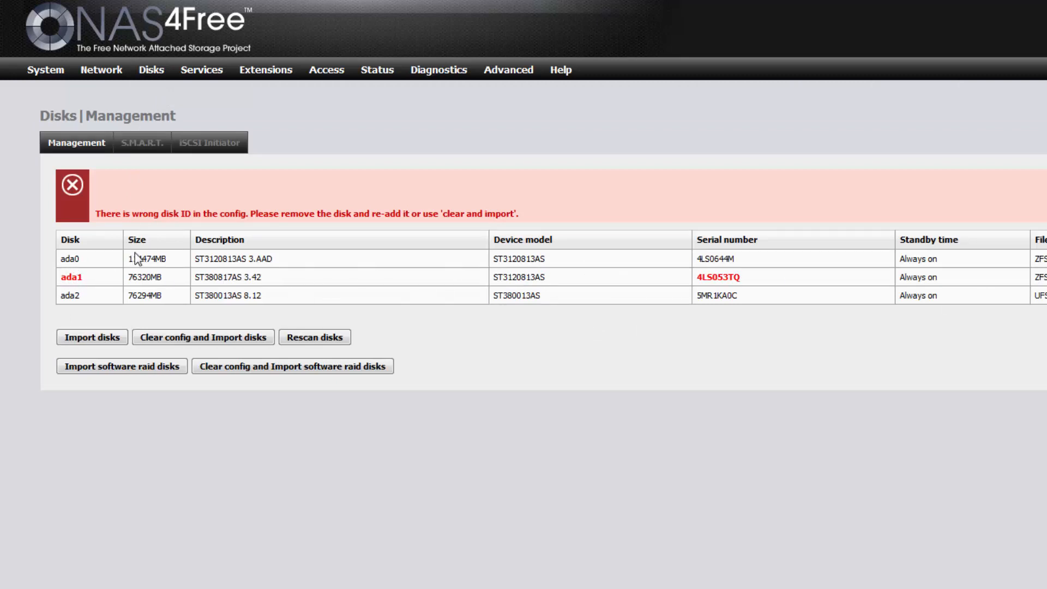
# View the ZFS Pools Information showing pool data DEGRADED with the former ada1 UNAVAIL.
pyautogui.click(208, 142)
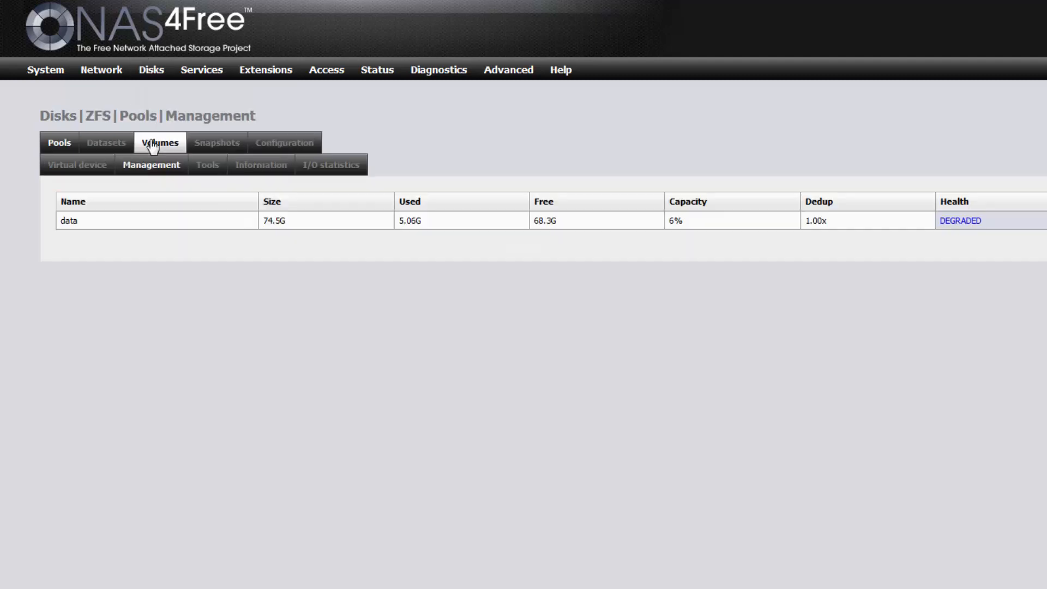
pyautogui.click(261, 165)
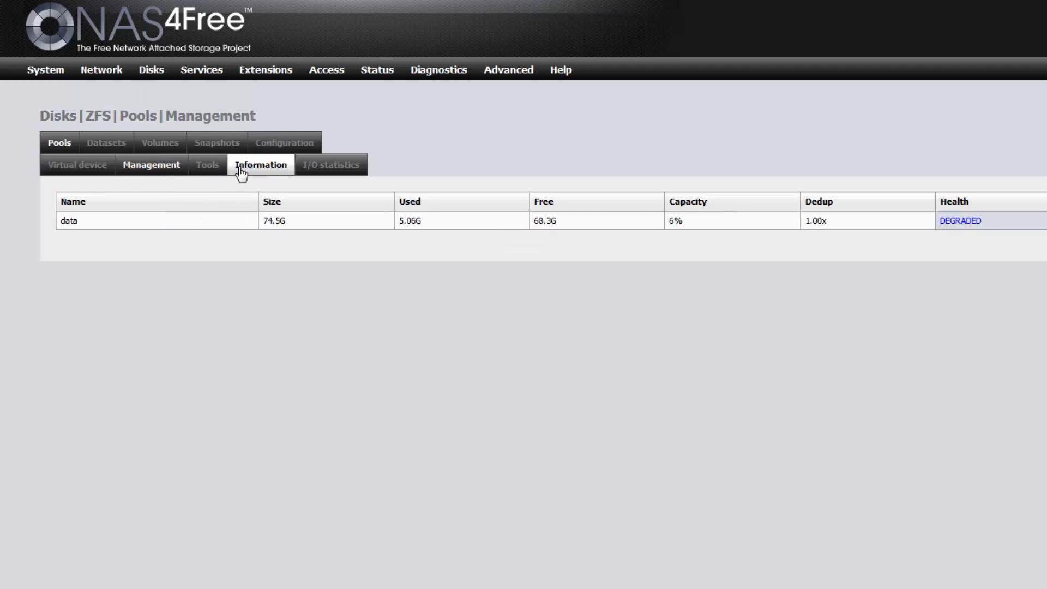
pyautogui.click(261, 164)
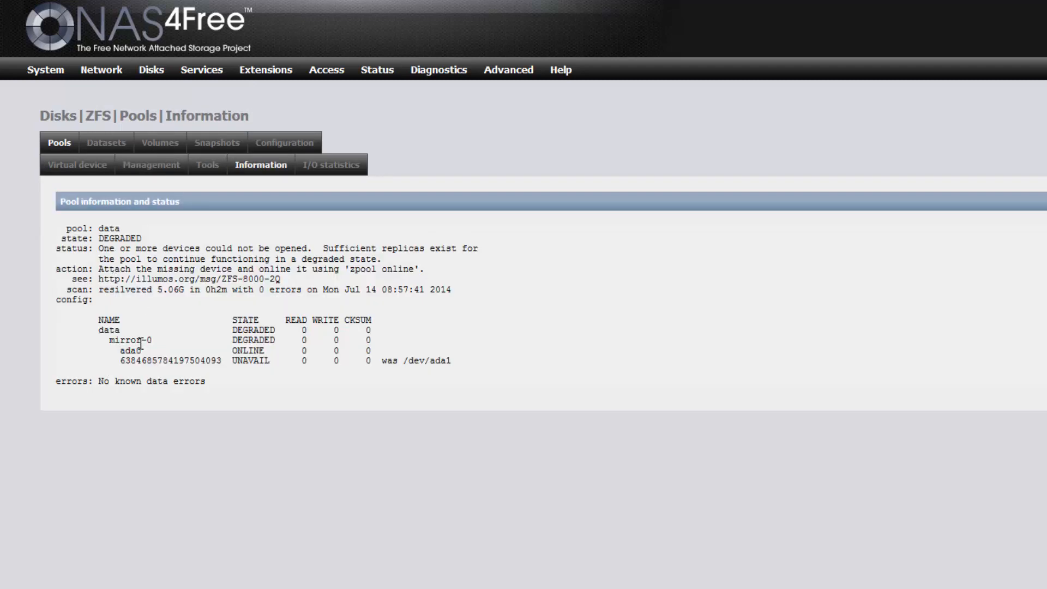
pyautogui.moveTo(366, 379)
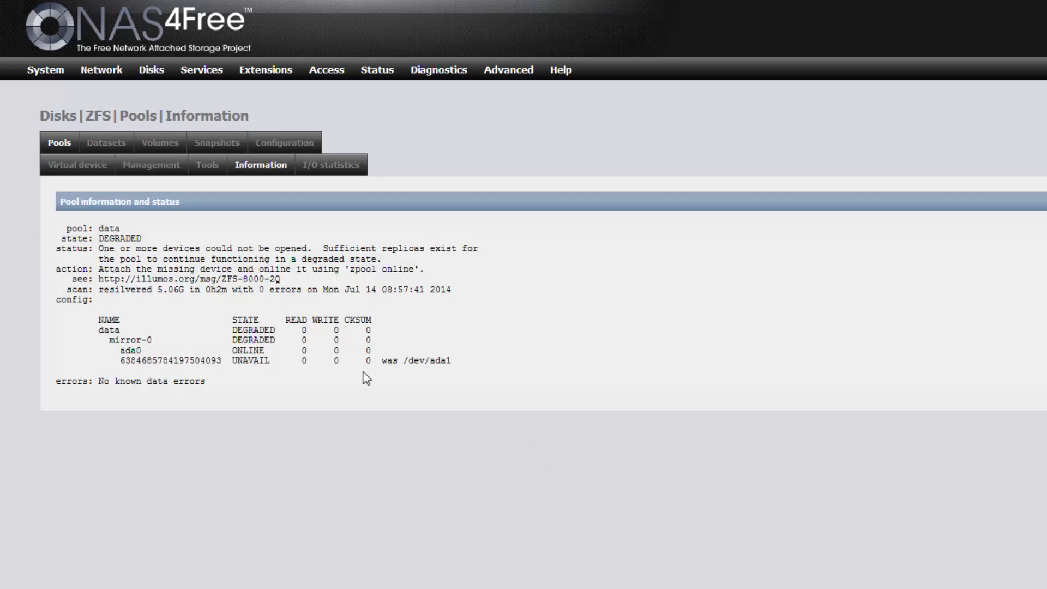
pyautogui.moveTo(436, 377)
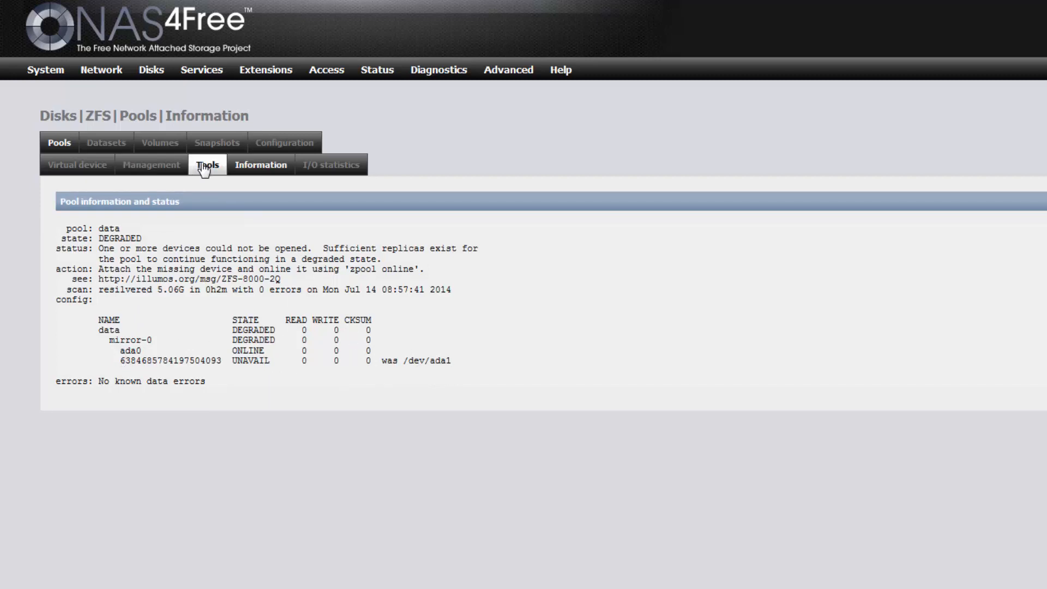
# On Pools Tools, run a replace in pool data of the old ada1 with new device ada1 via Send Command!
pyautogui.click(207, 165)
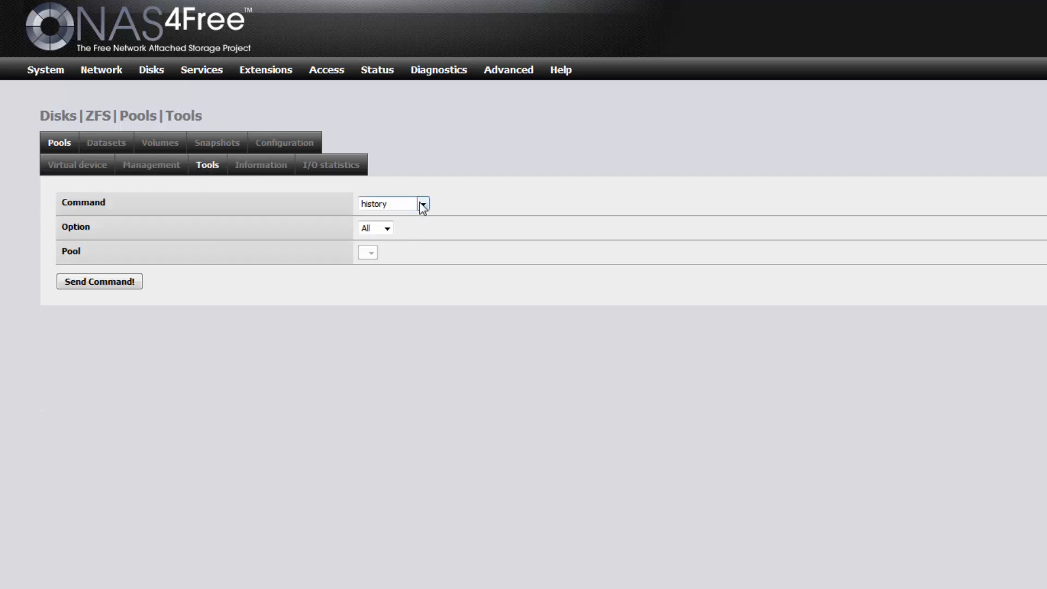
pyautogui.click(393, 203)
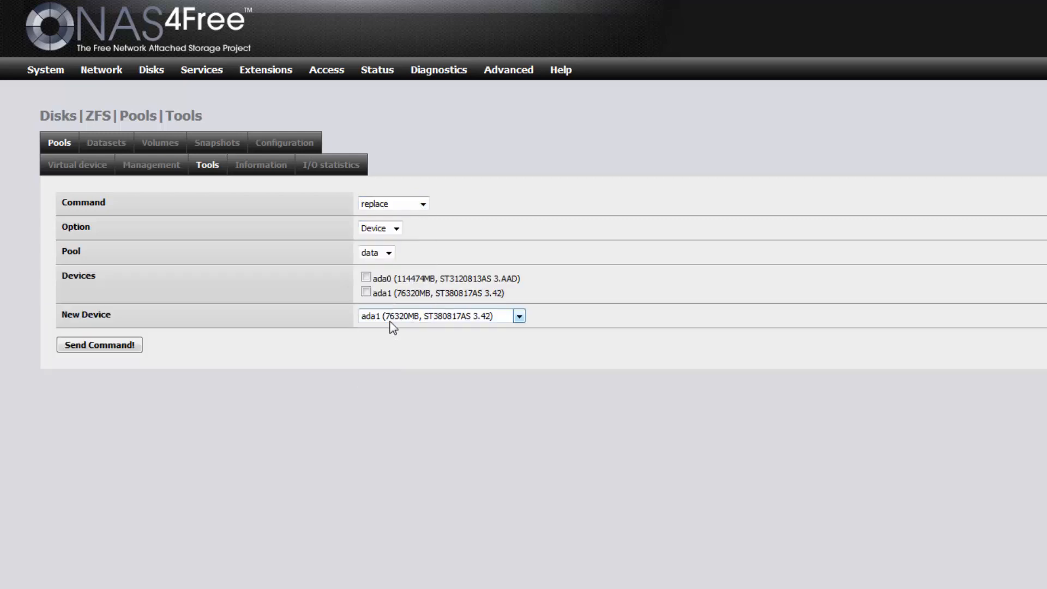
pyautogui.click(395, 228)
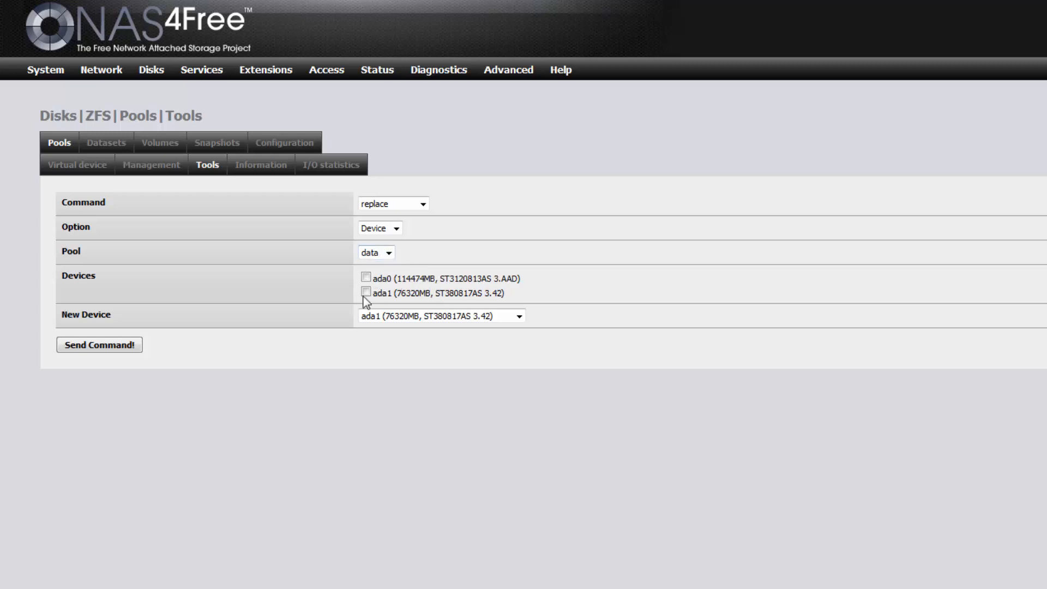
pyautogui.click(367, 293)
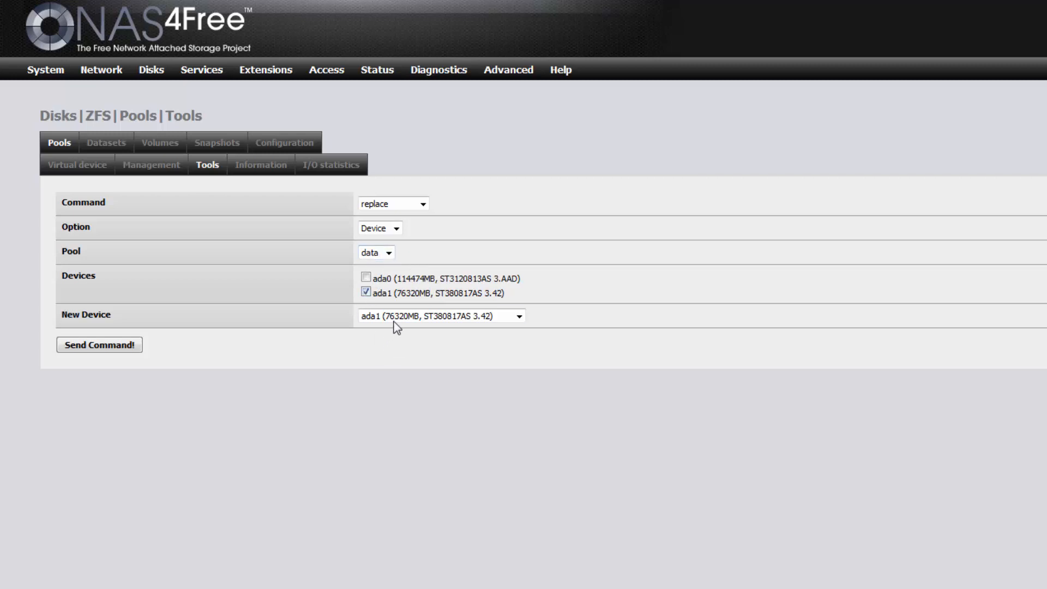
pyautogui.moveTo(346, 361)
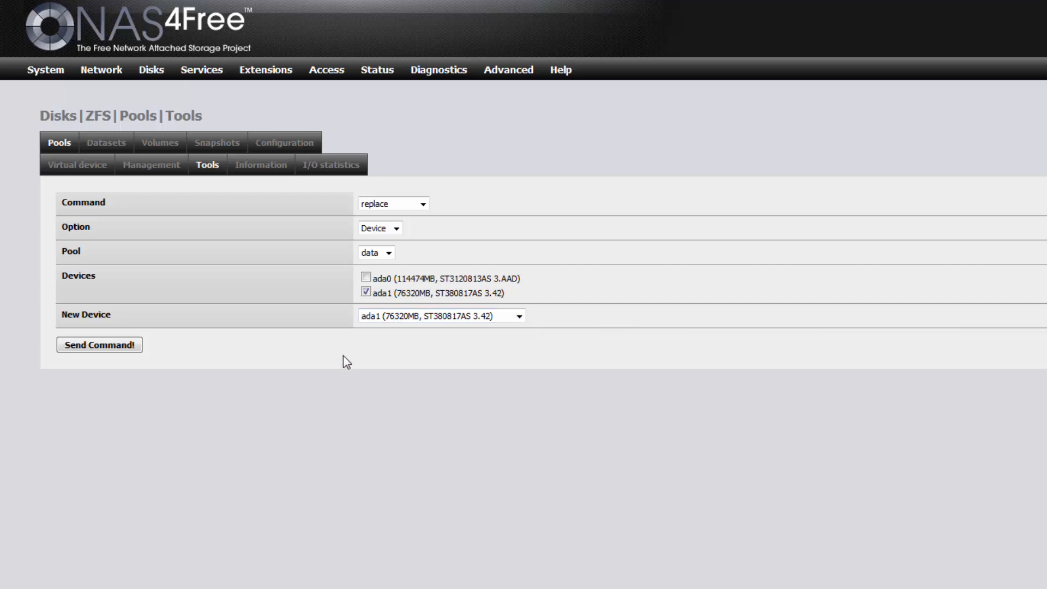
pyautogui.click(100, 345)
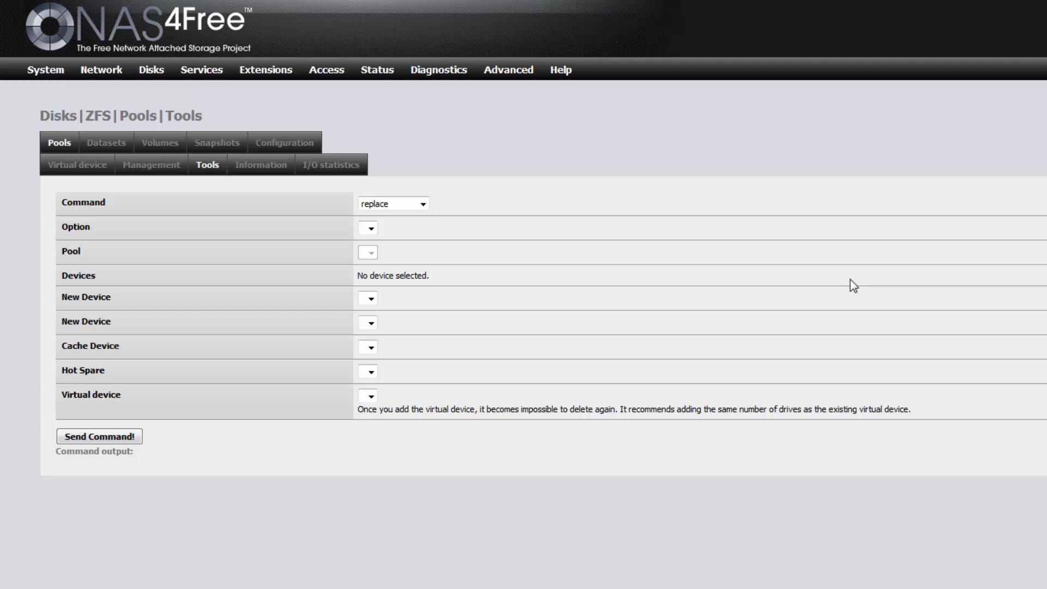
# Refresh the data pool's information to follow the resilver onto the new ada1 toward ONLINE.
pyautogui.click(261, 165)
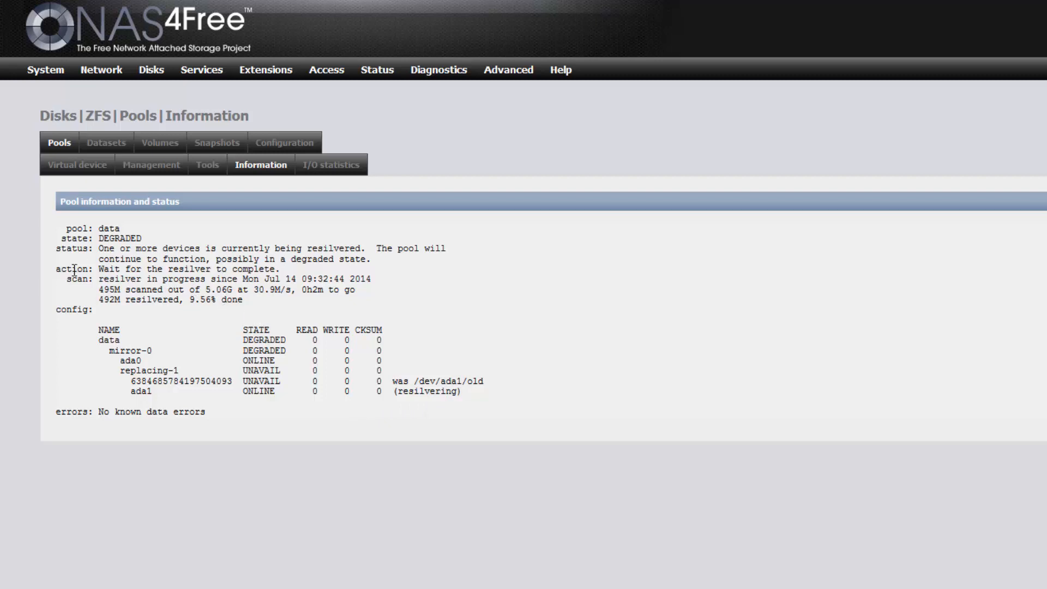
pyautogui.moveTo(227, 315)
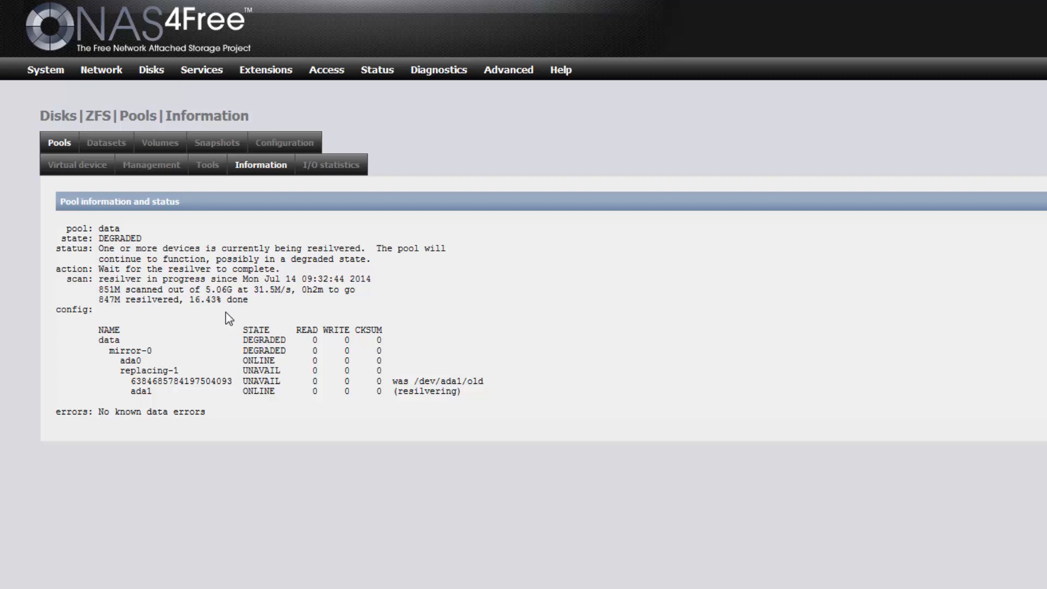
pyautogui.moveTo(260, 329)
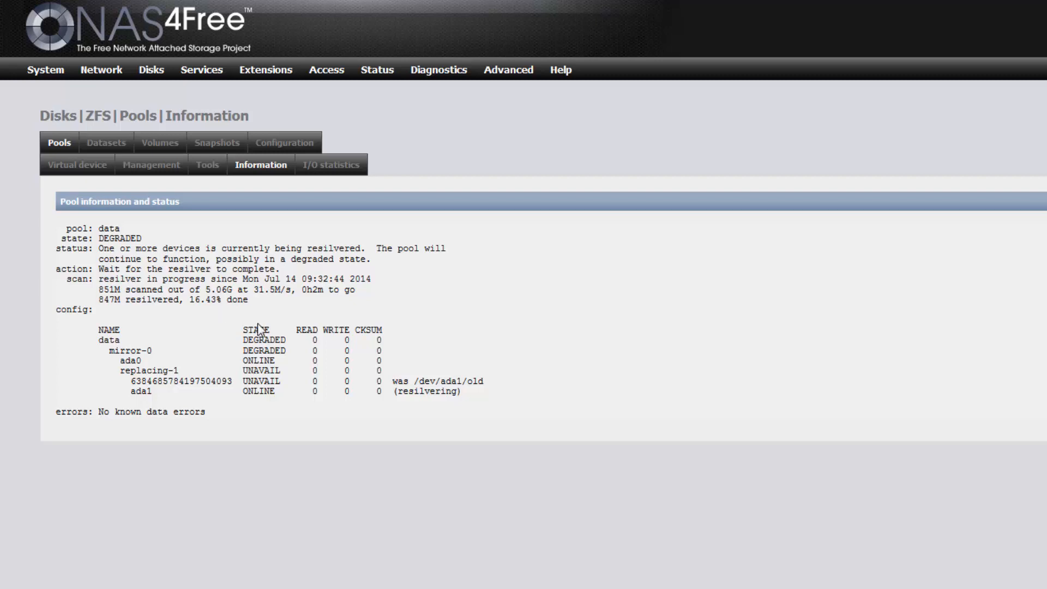
pyautogui.moveTo(197, 281)
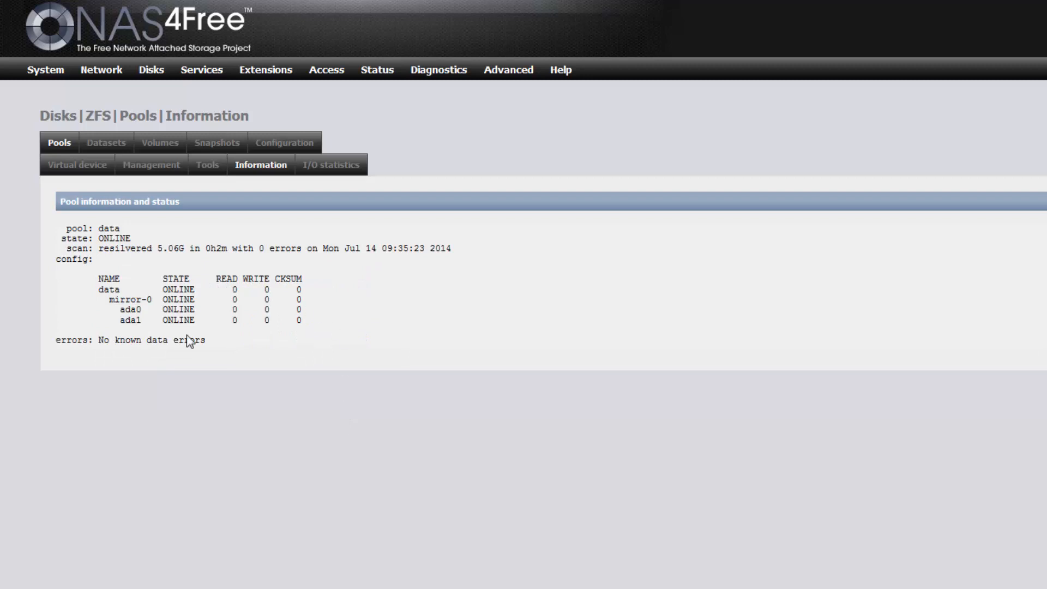
# Clear the disk config and re-import all disks so ada1 registers at 114473MB, then view the dashboard.
pyautogui.click(207, 165)
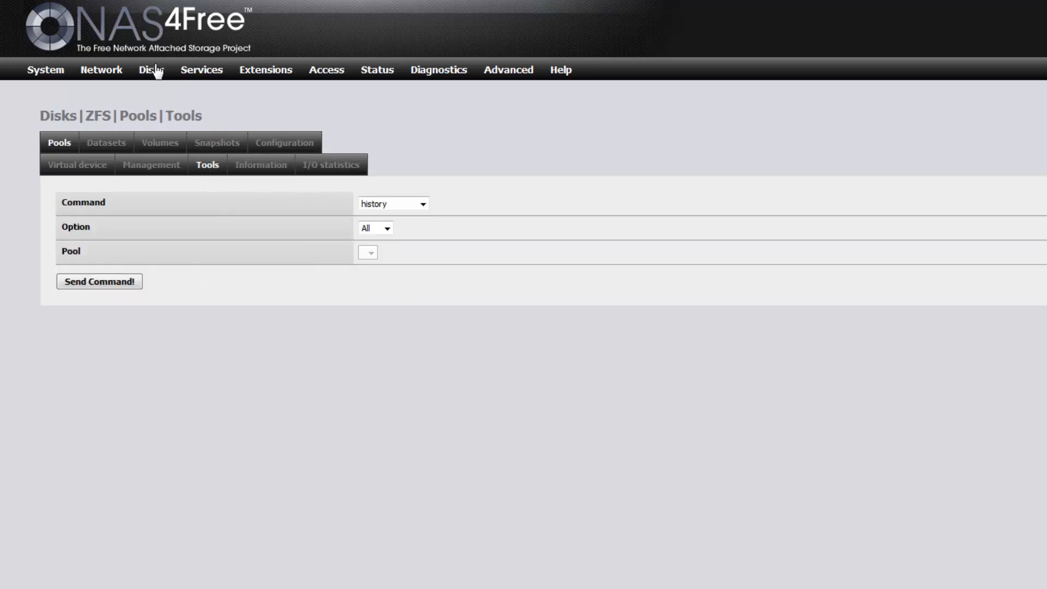
pyautogui.click(150, 70)
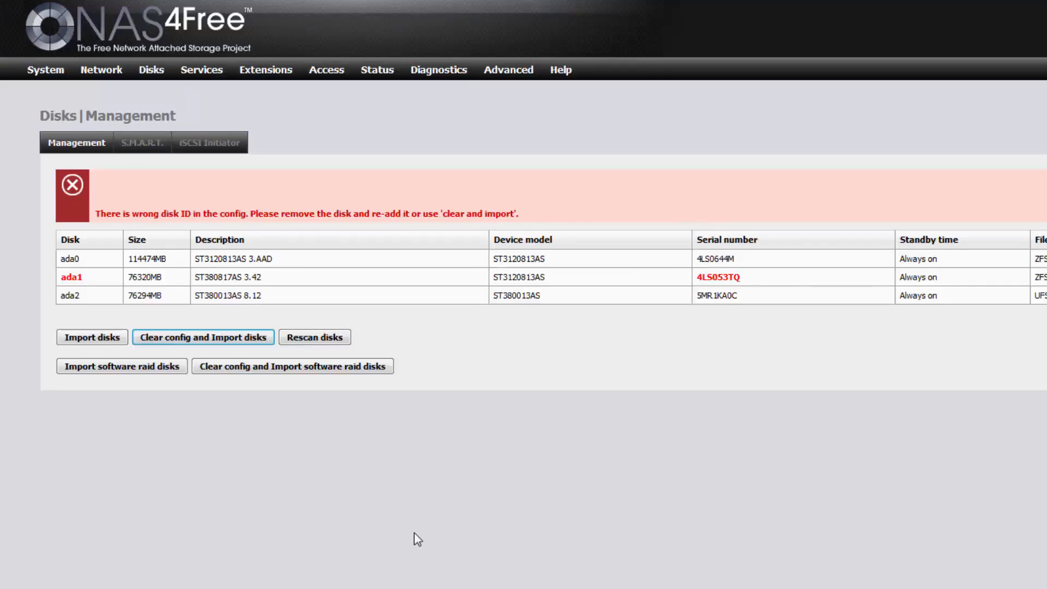
pyautogui.click(203, 337)
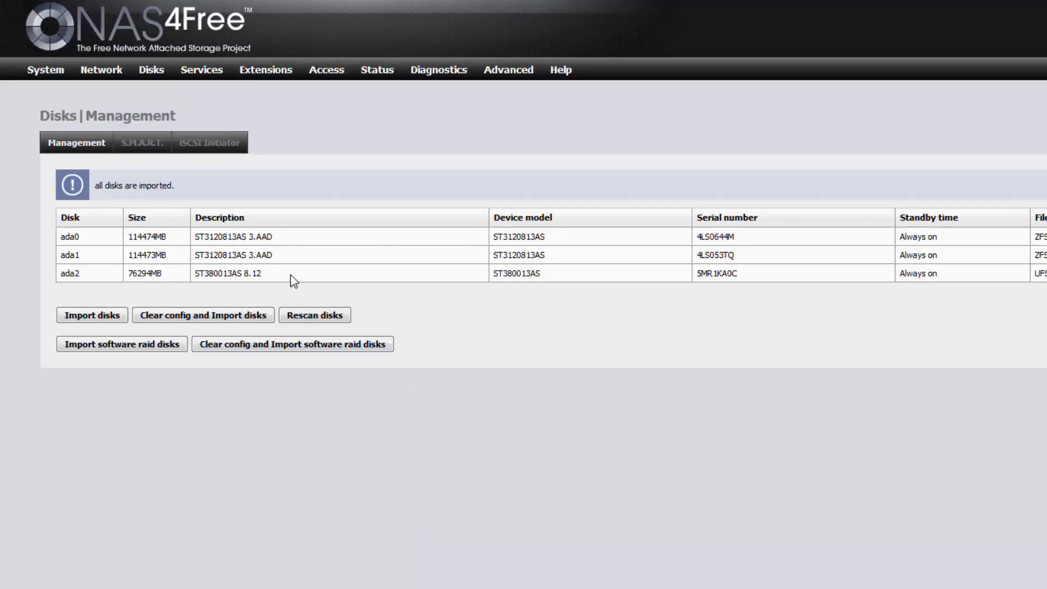
pyautogui.moveTo(180, 237)
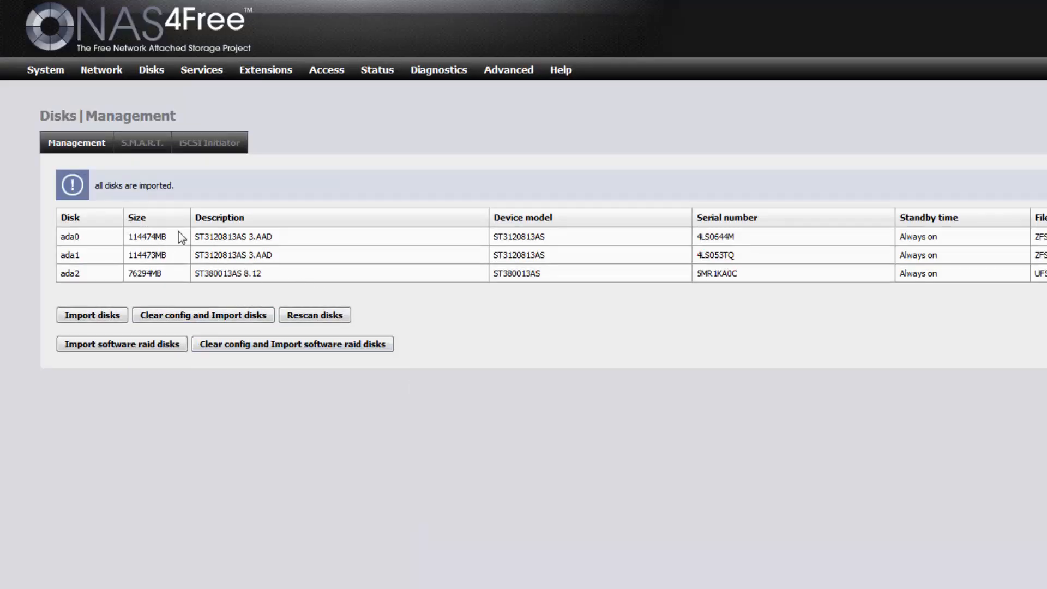
pyautogui.moveTo(483, 123)
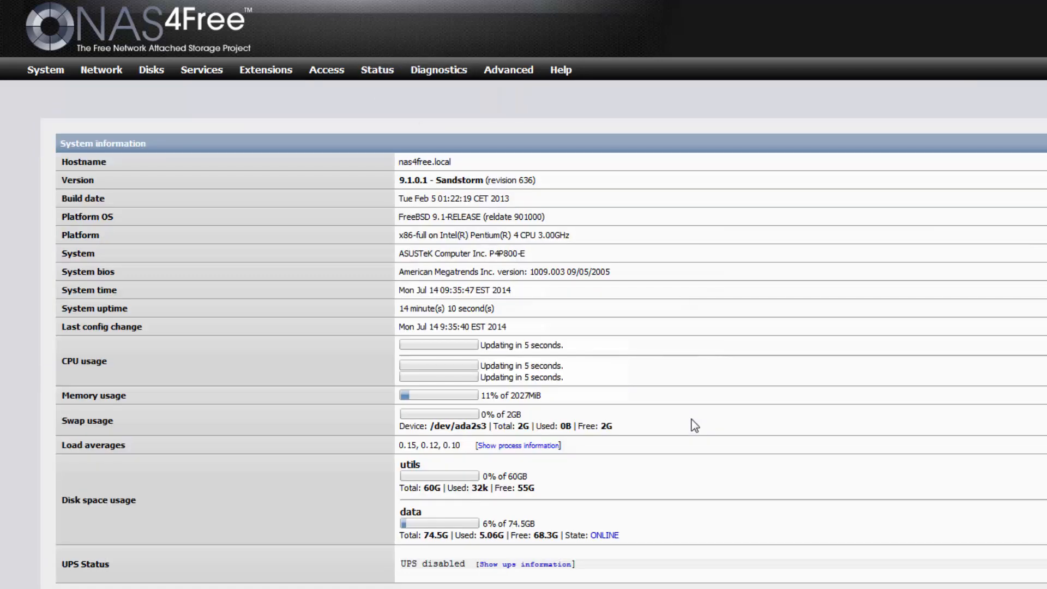
pyautogui.moveTo(644, 508)
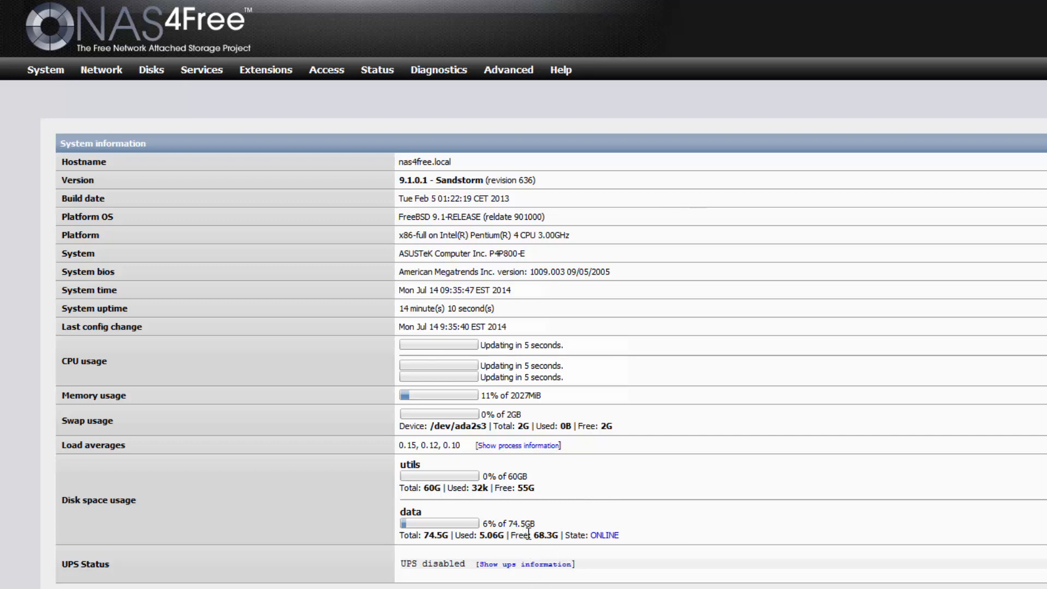
pyautogui.doubleClick(530, 523)
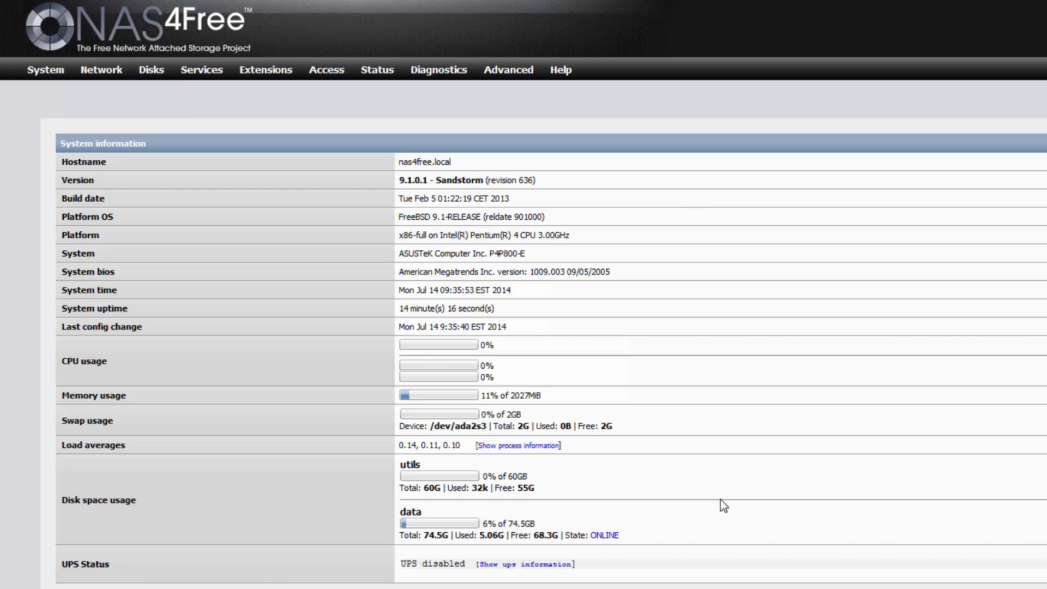
pyautogui.moveTo(660, 436)
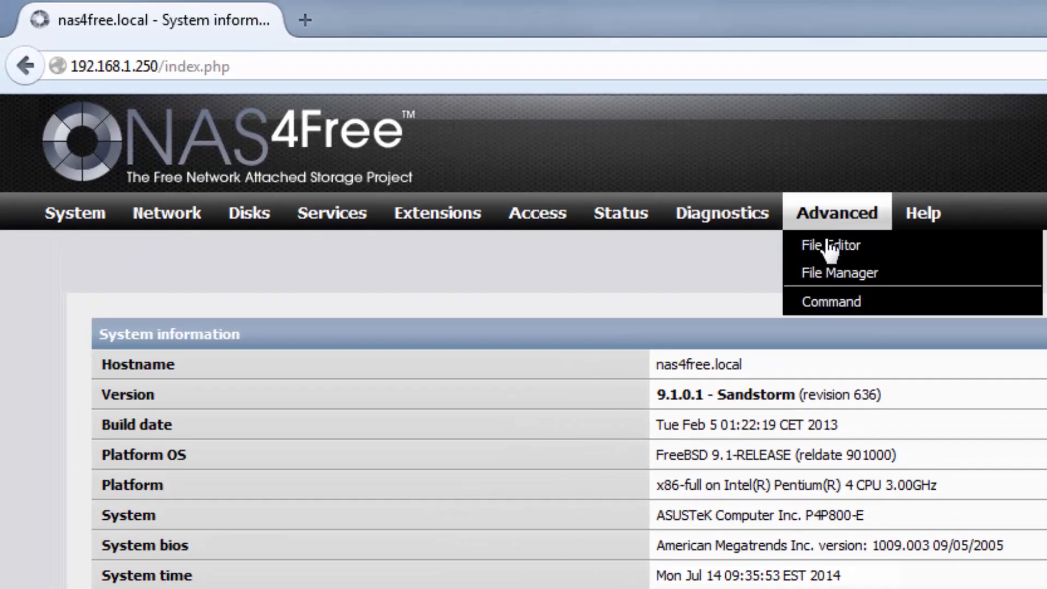
# Run 'zpool online -e data ada0' from the shell command page to expand ada0.
pyautogui.click(830, 301)
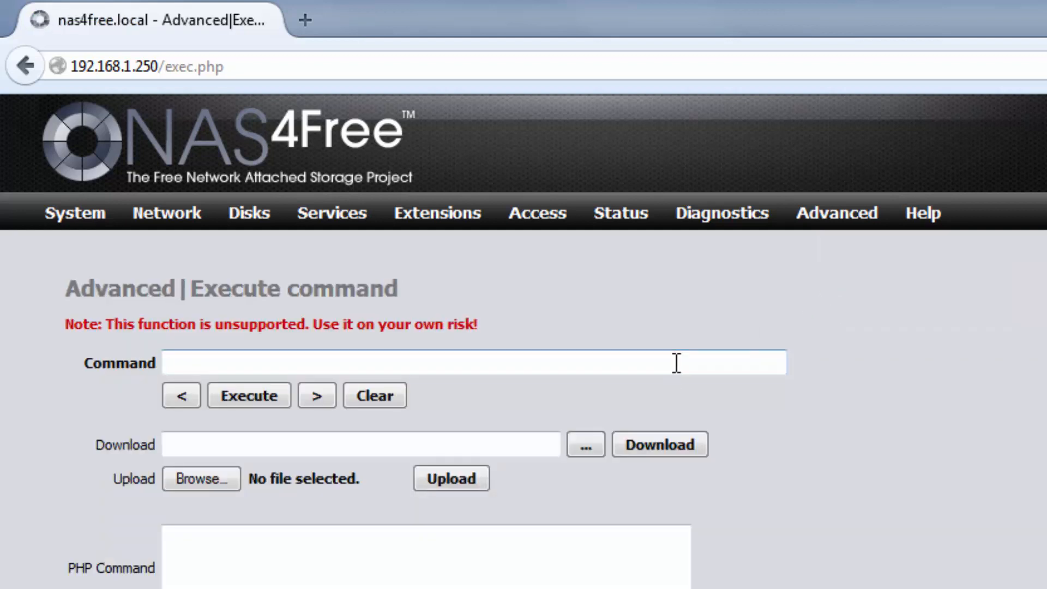
pyautogui.write('zpool')
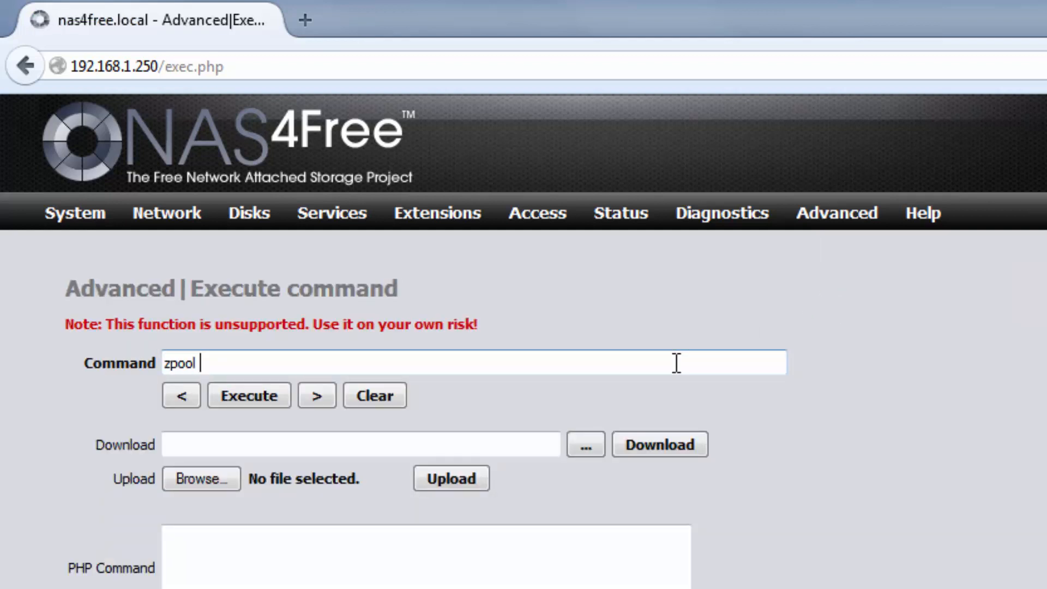
pyautogui.write('online -e')
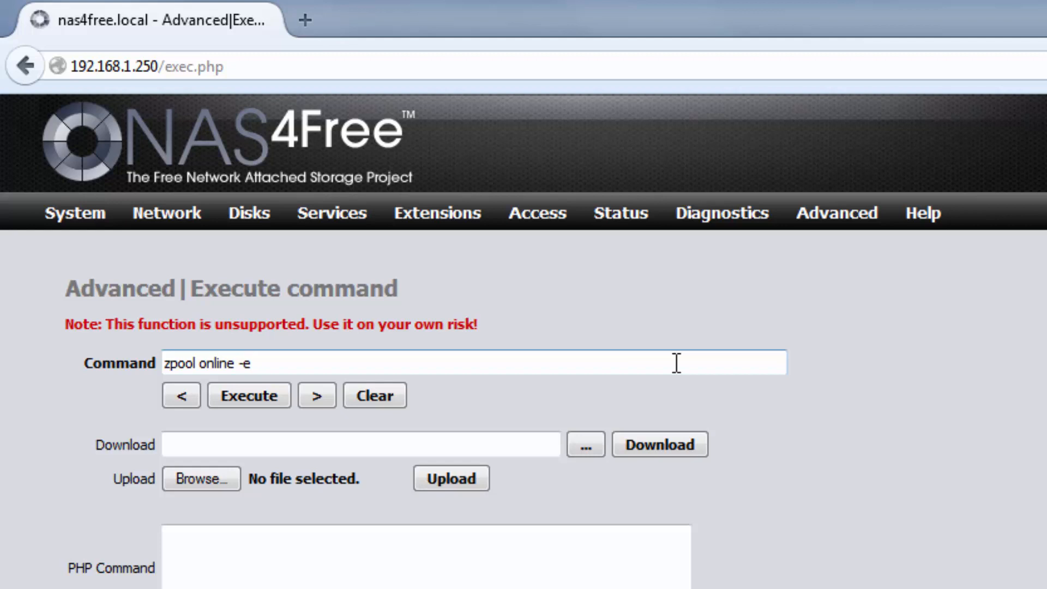
pyautogui.write('data')
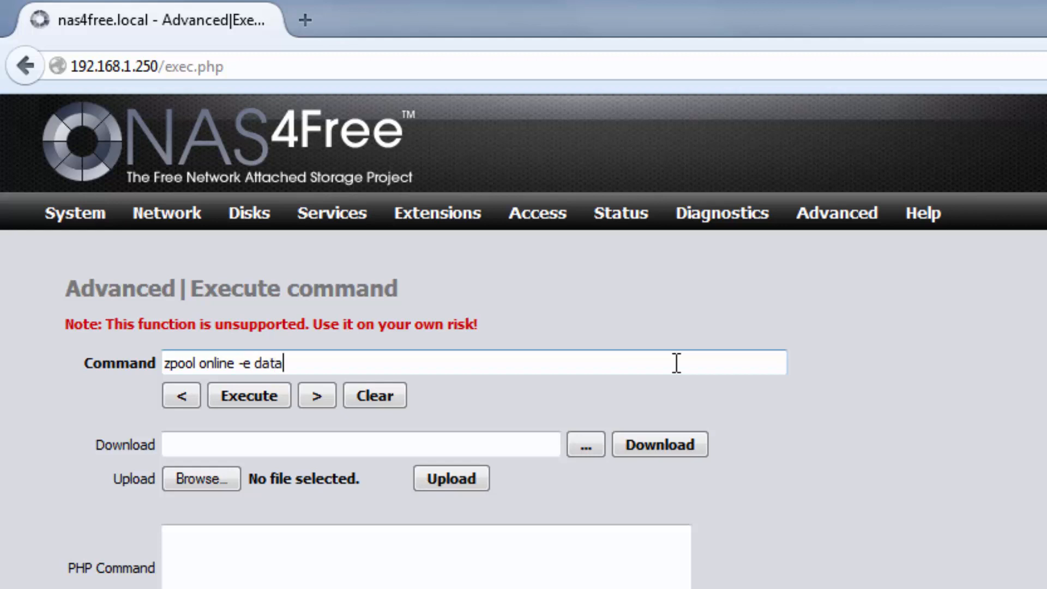
pyautogui.write('ada0')
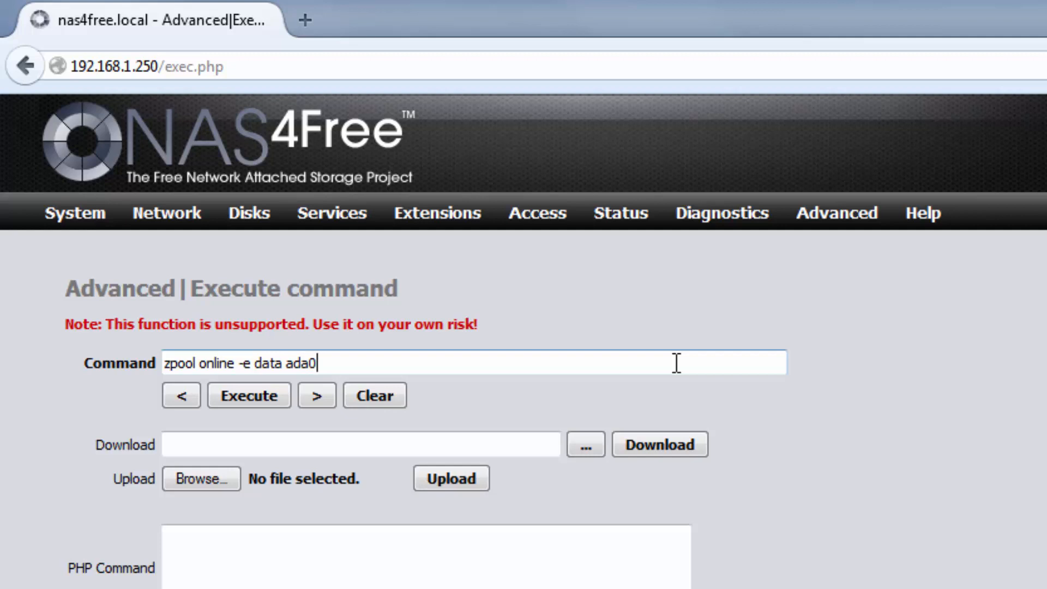
pyautogui.click(249, 395)
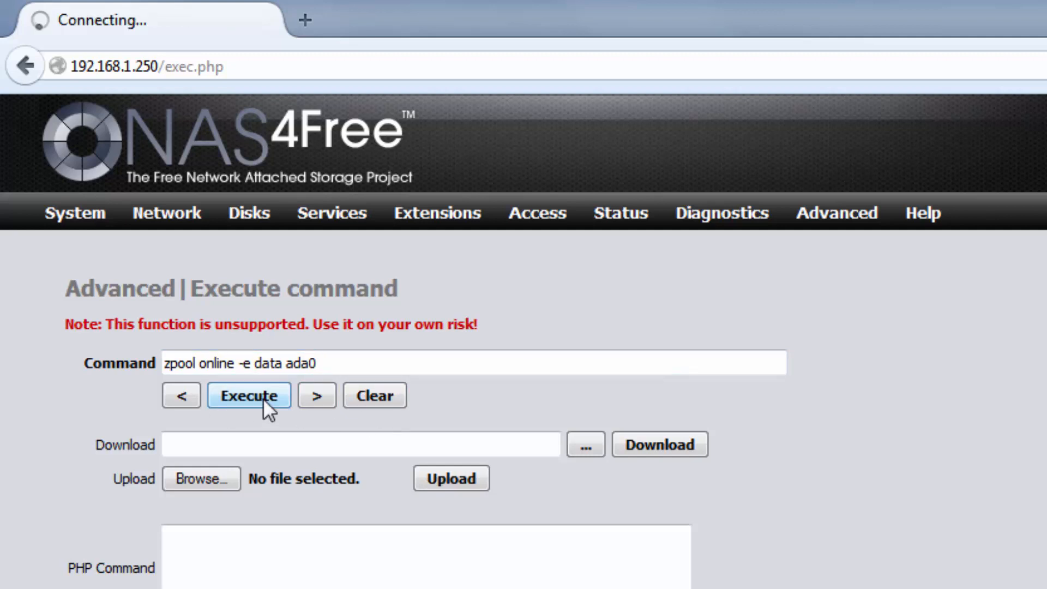
# Run 'zpool online -e data ada1' to expand ada1, bringing the pool to 112GB.
pyautogui.click(248, 394)
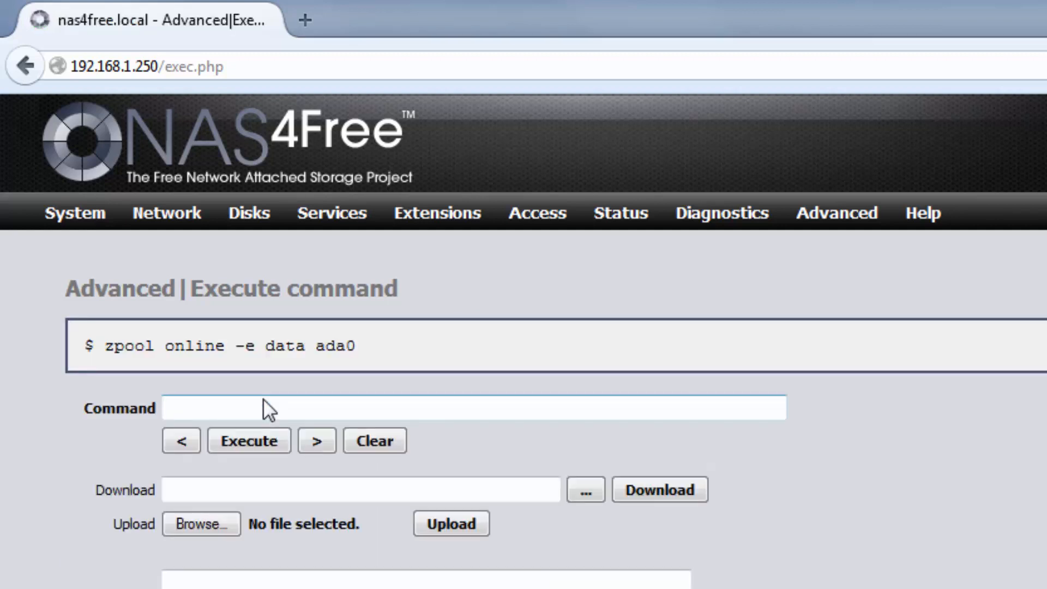
pyautogui.click(476, 408)
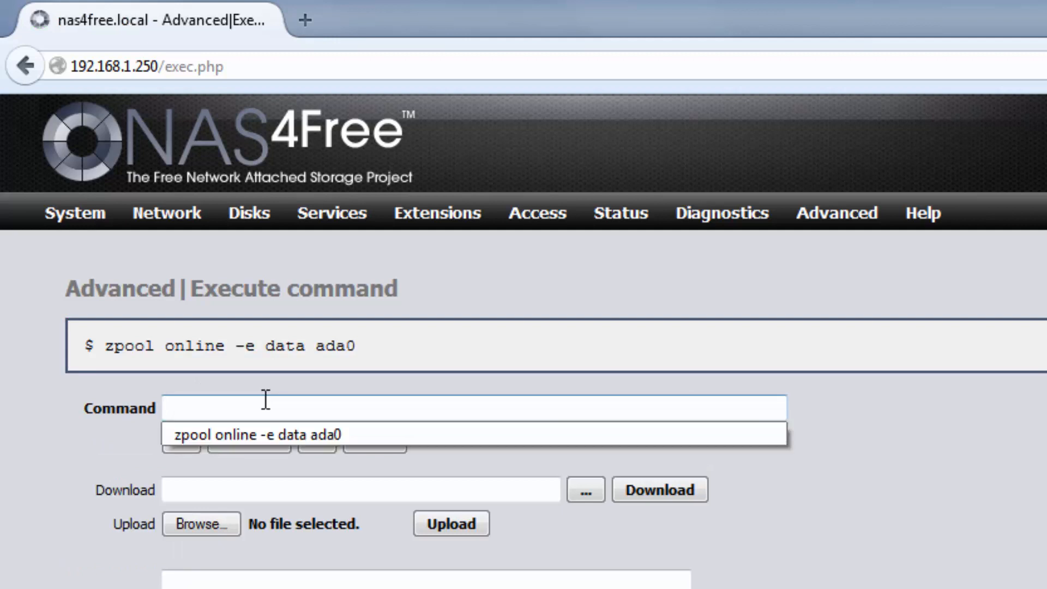
pyautogui.write('zpool online -e data ada1')
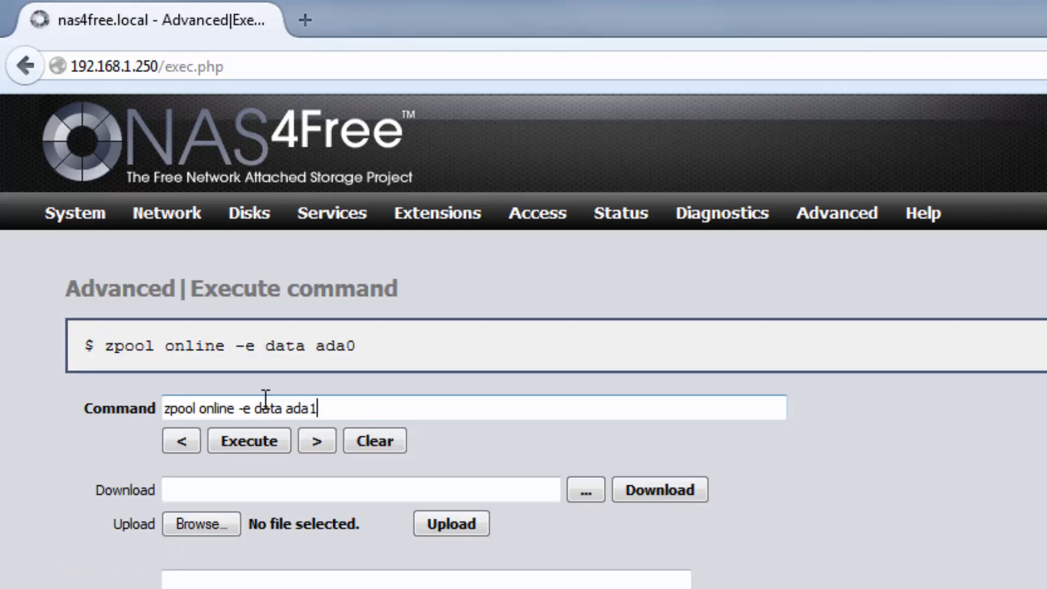
pyautogui.click(247, 440)
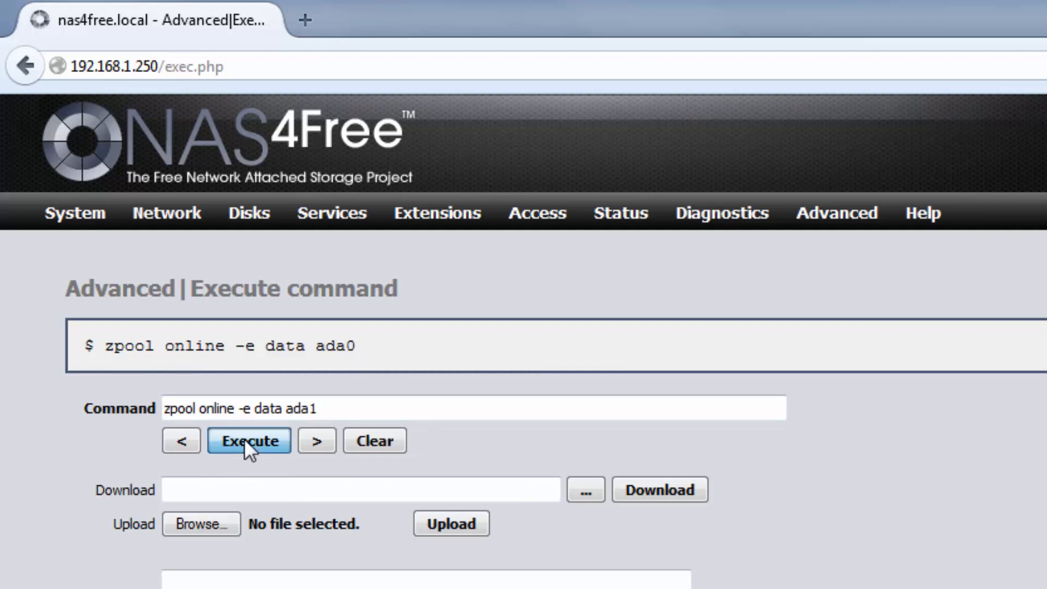
pyautogui.click(249, 440)
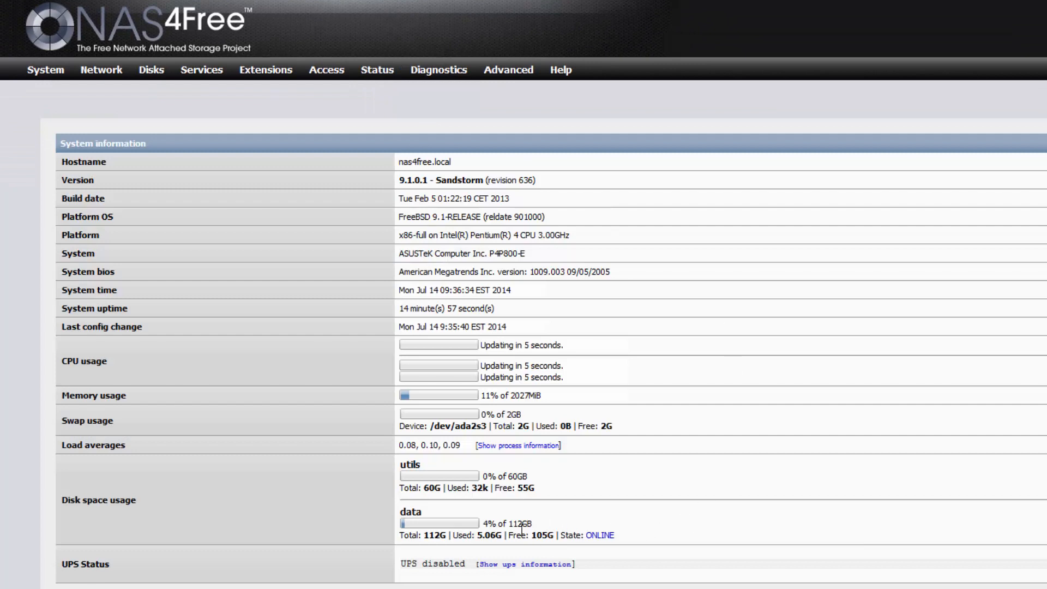
pyautogui.moveTo(553, 519)
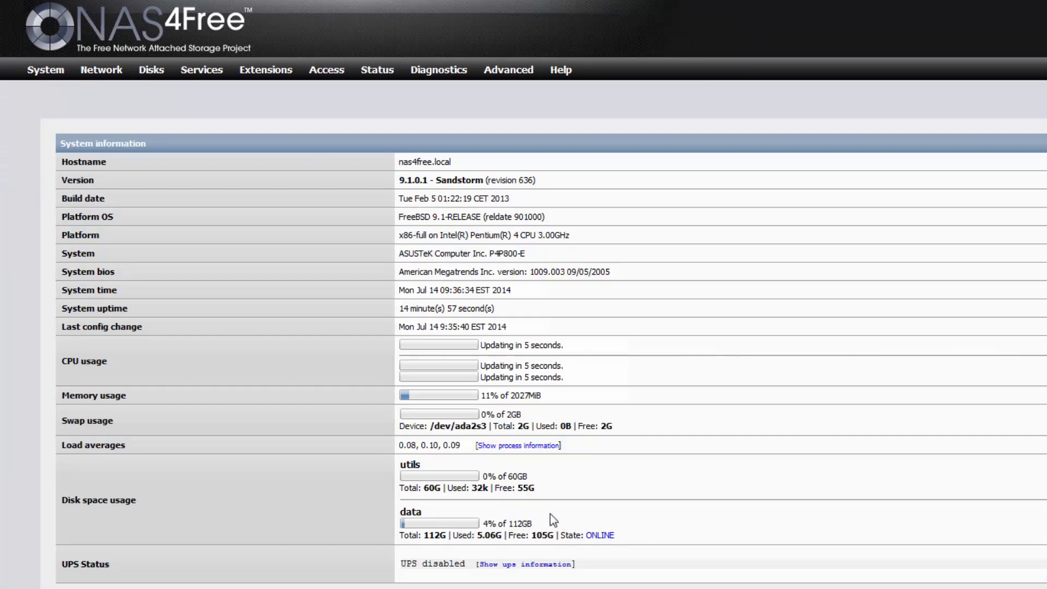
pyautogui.moveTo(558, 521)
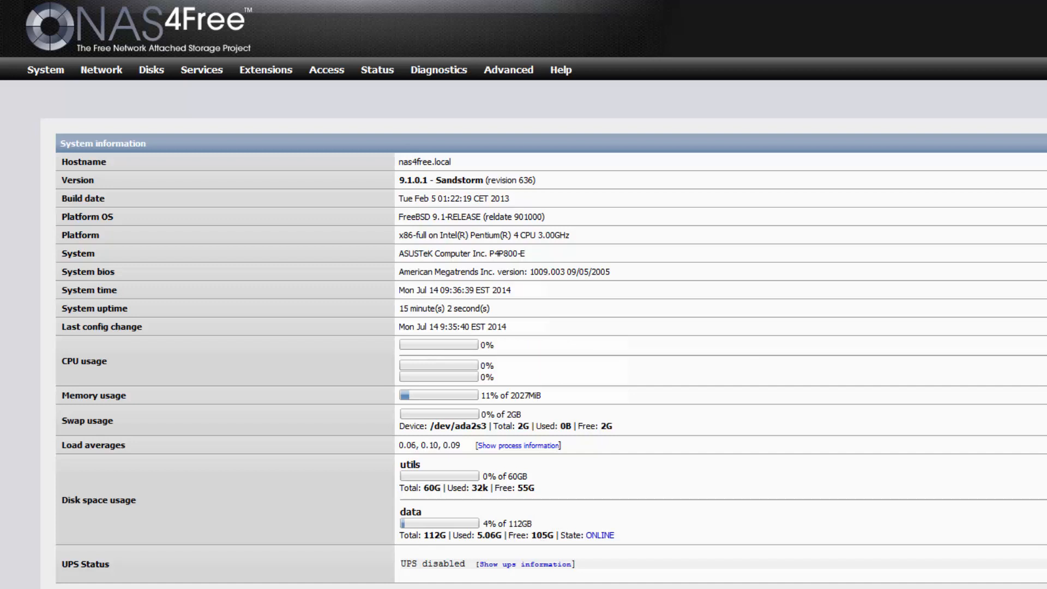
pyautogui.moveTo(734, 497)
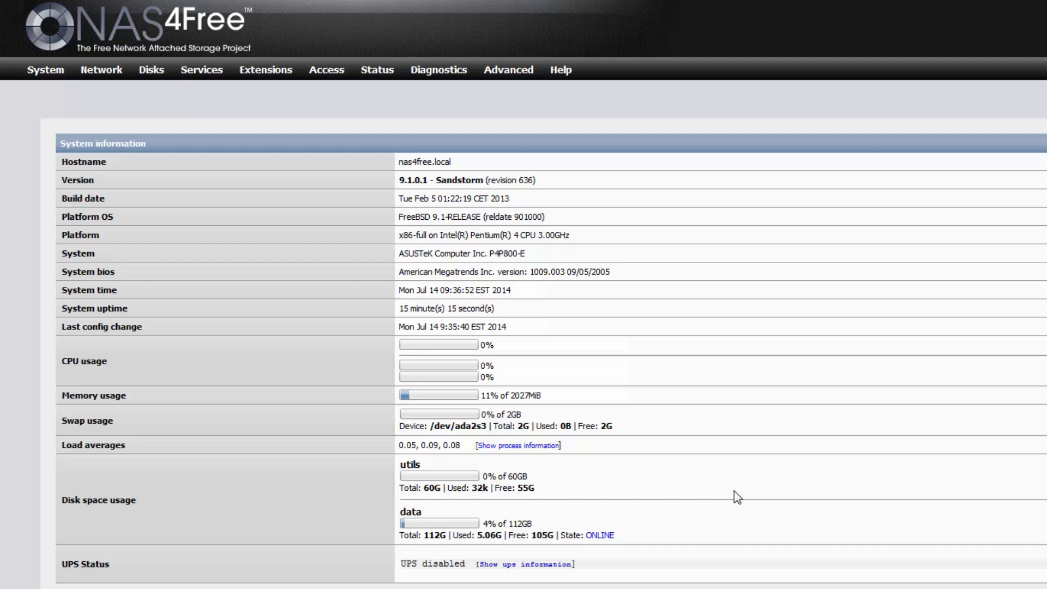
pyautogui.moveTo(637, 374)
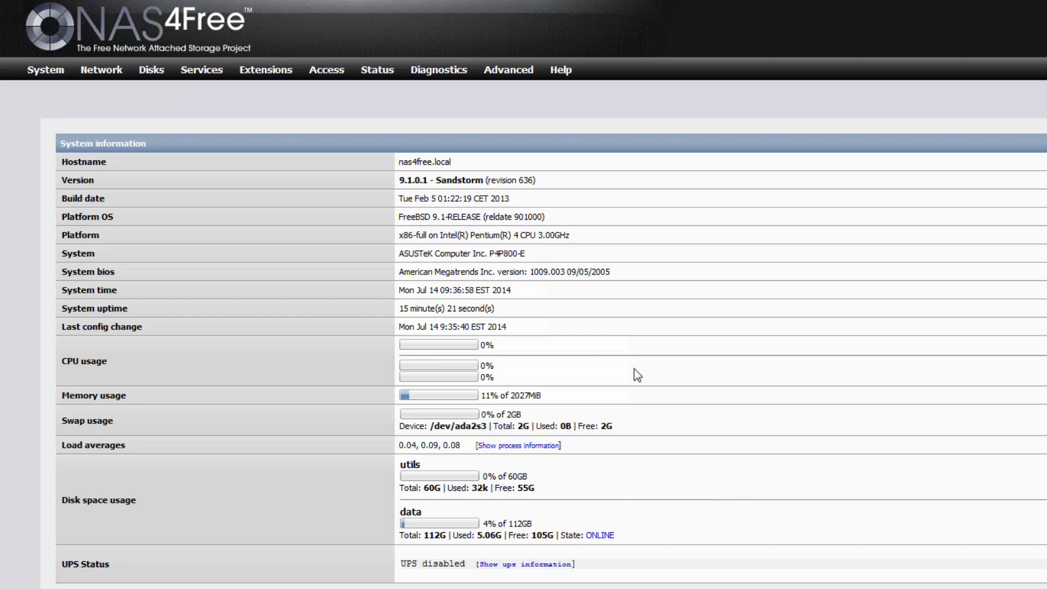